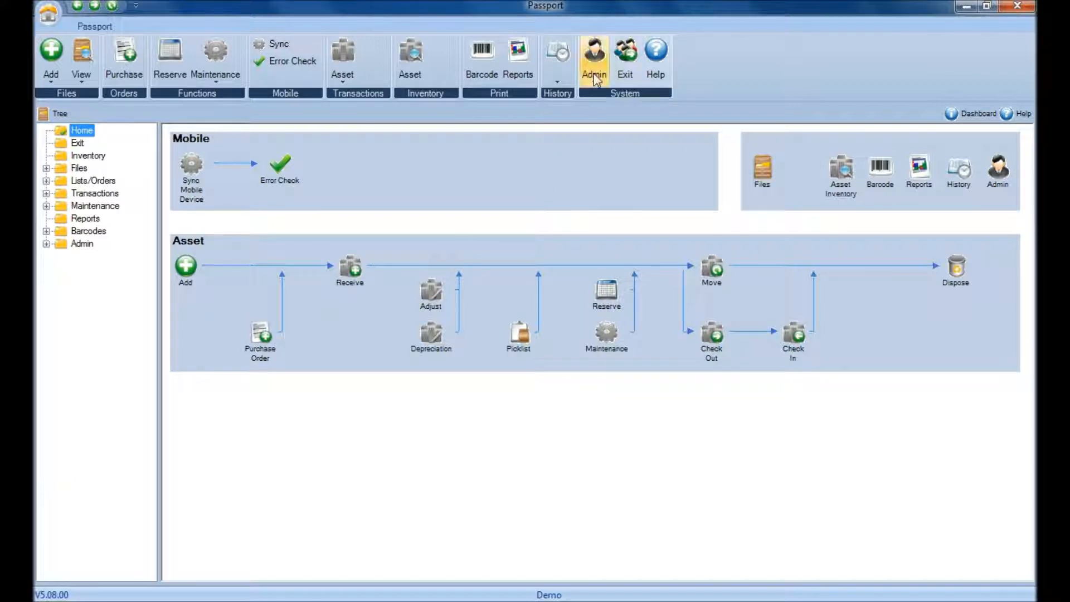
Step: Open System Configuration through the Admin section and the dashboard's Admin menu
{"action": "left_click", "coordinate": [593, 59]}
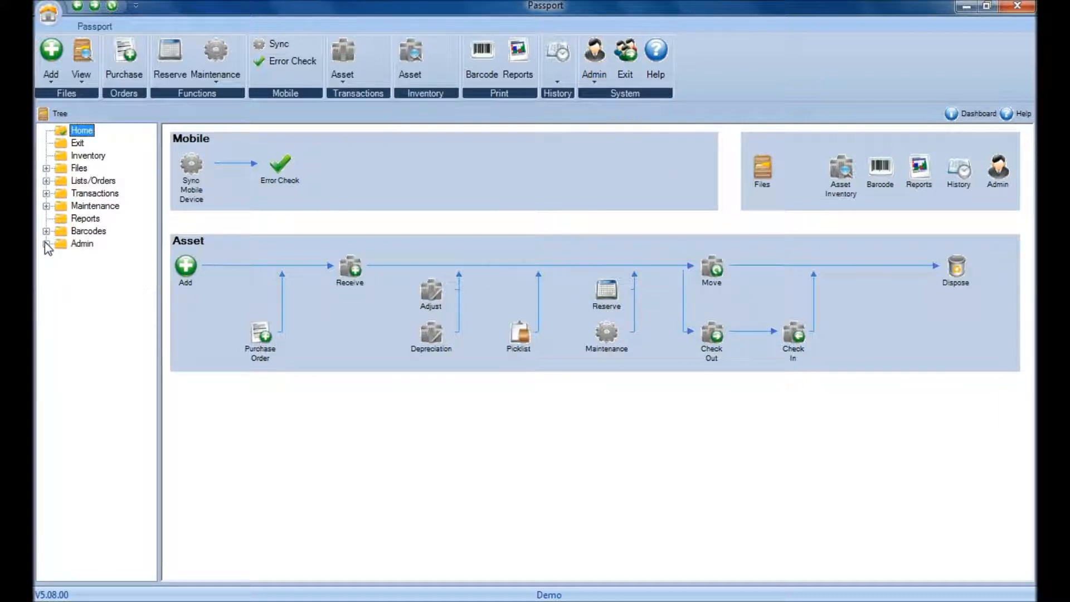
{"action": "left_click", "coordinate": [46, 244]}
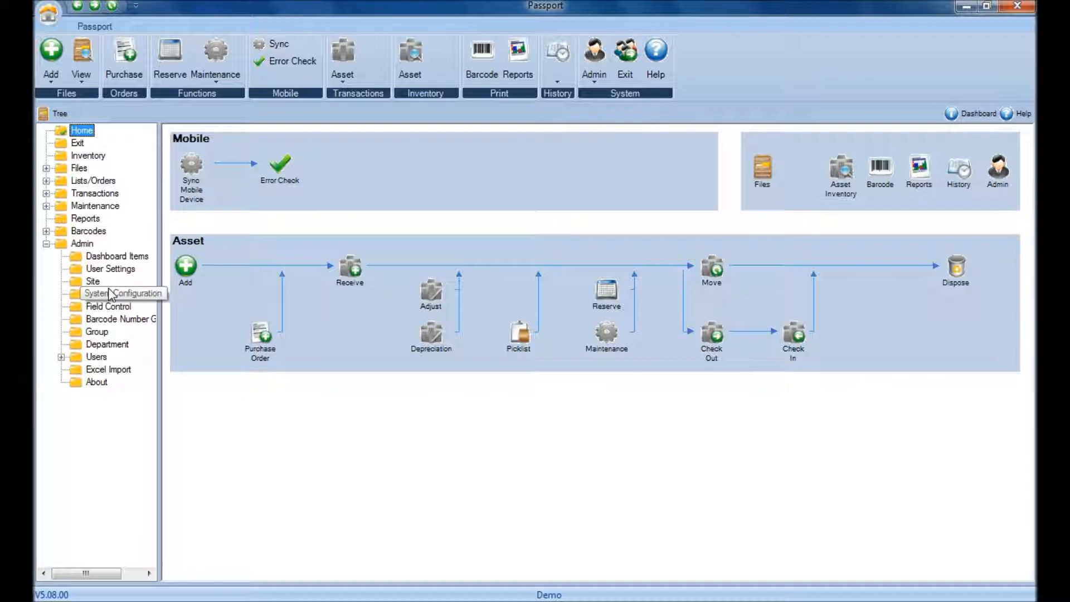
{"action": "mouse_move", "coordinate": [913, 213]}
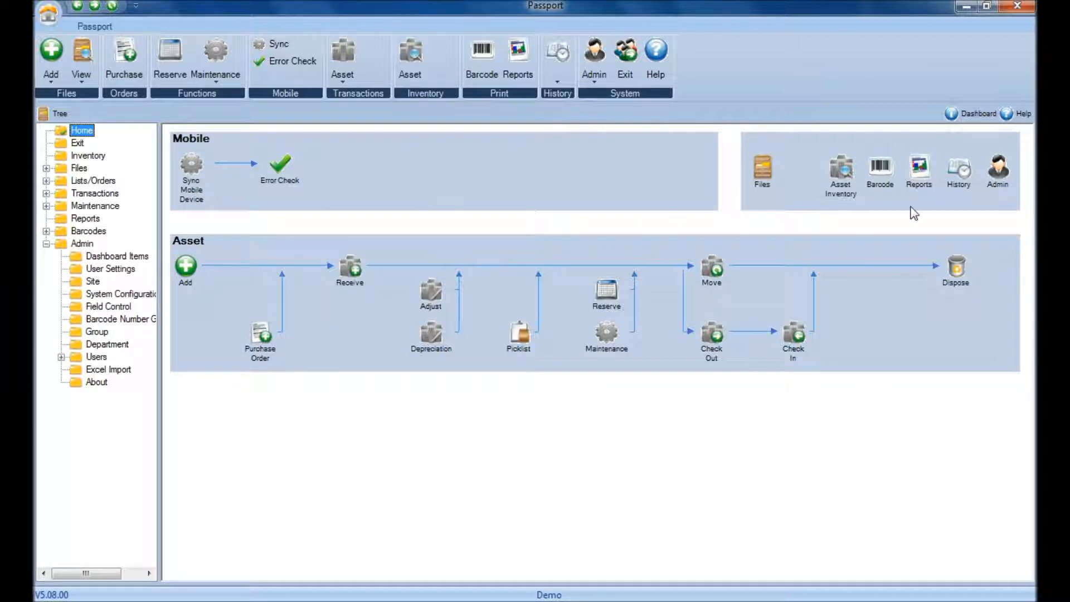
{"action": "mouse_move", "coordinate": [996, 167]}
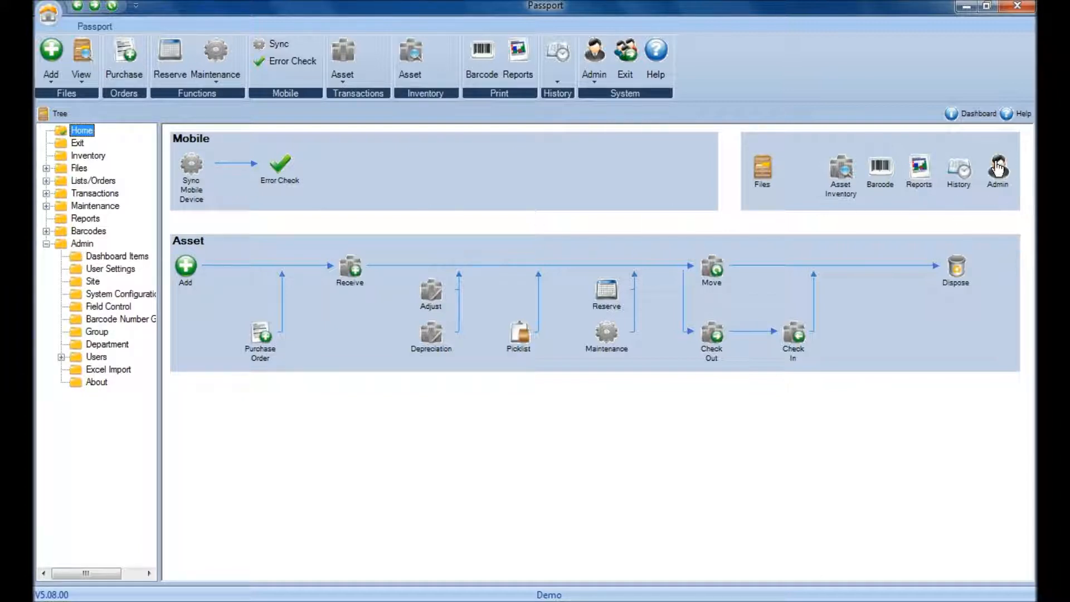
{"action": "left_click", "coordinate": [997, 167]}
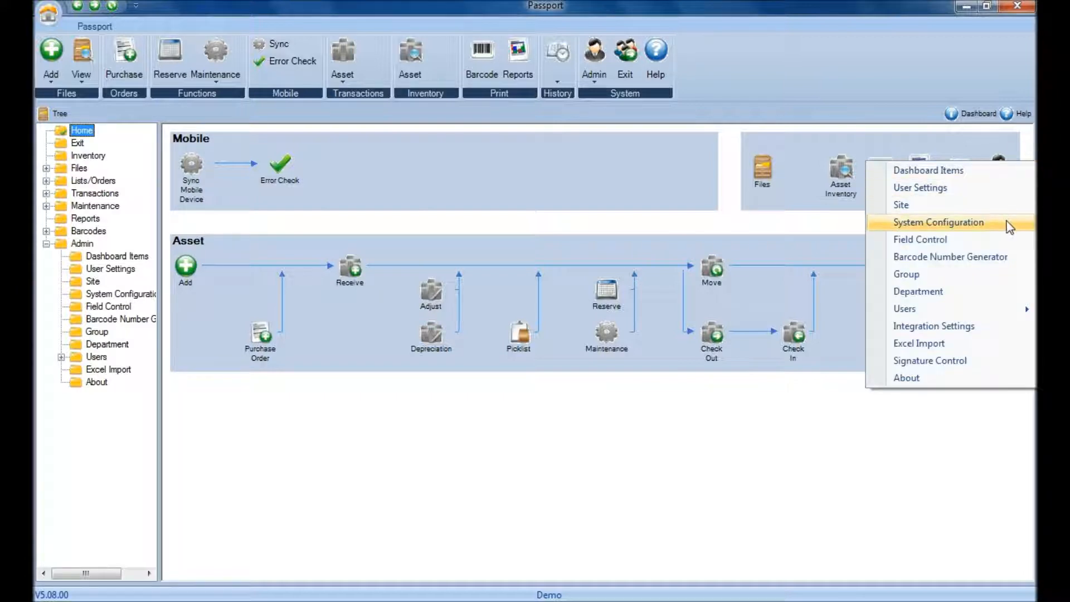
{"action": "left_click", "coordinate": [937, 222]}
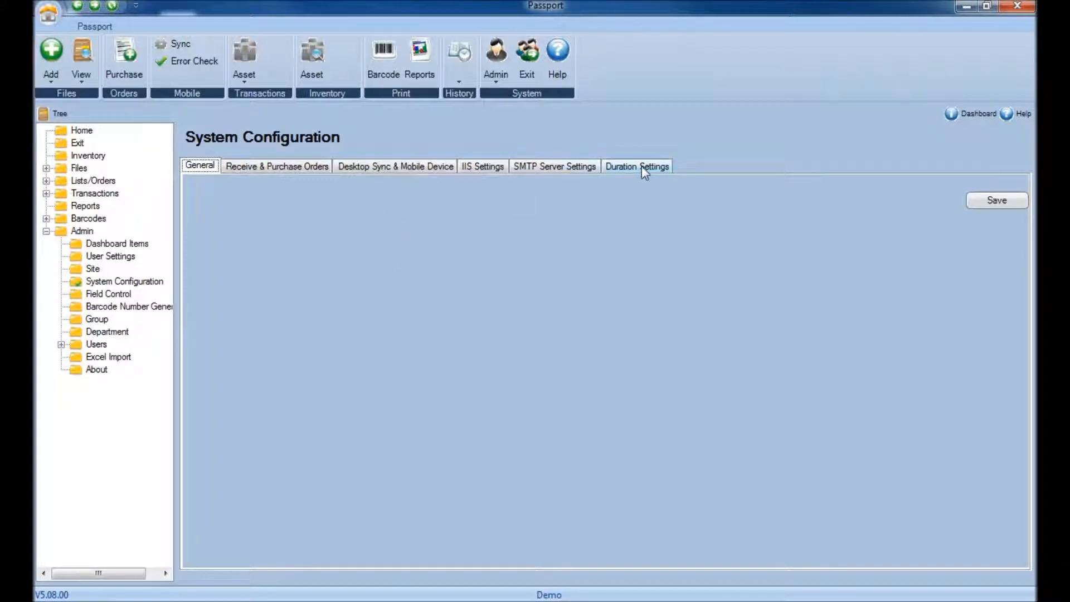
Step: Switch to the Duration Settings tab of System Configuration
{"action": "left_click", "coordinate": [636, 166]}
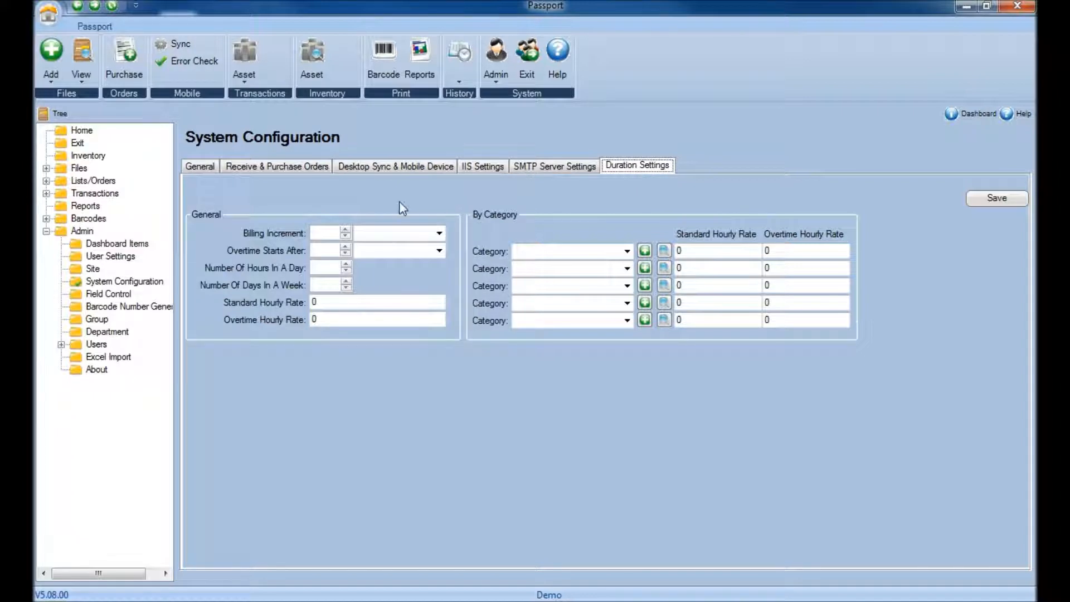
{"action": "mouse_move", "coordinate": [182, 243]}
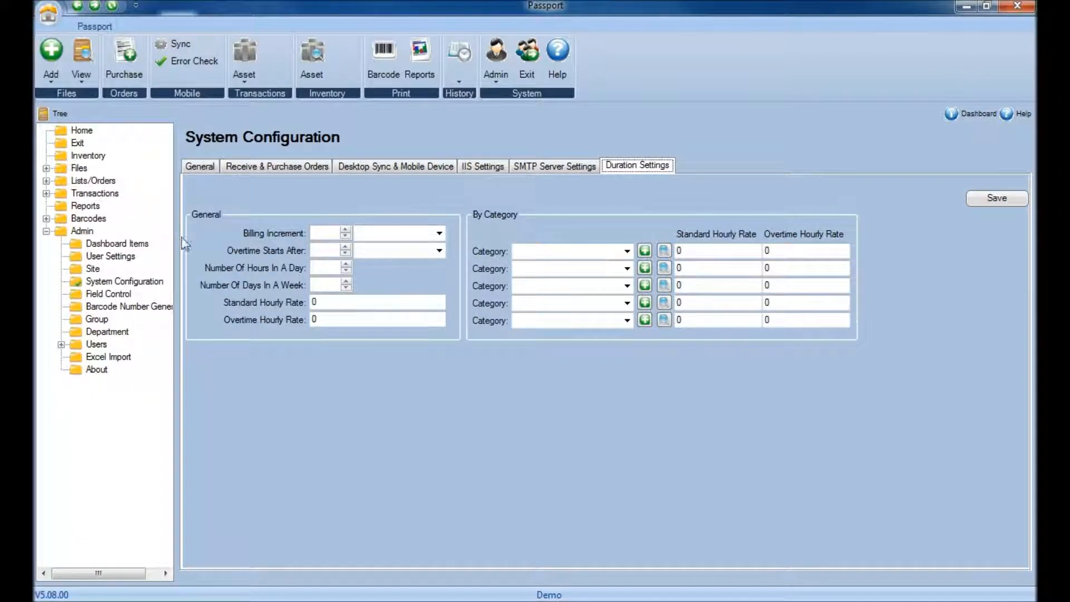
{"action": "mouse_move", "coordinate": [360, 222]}
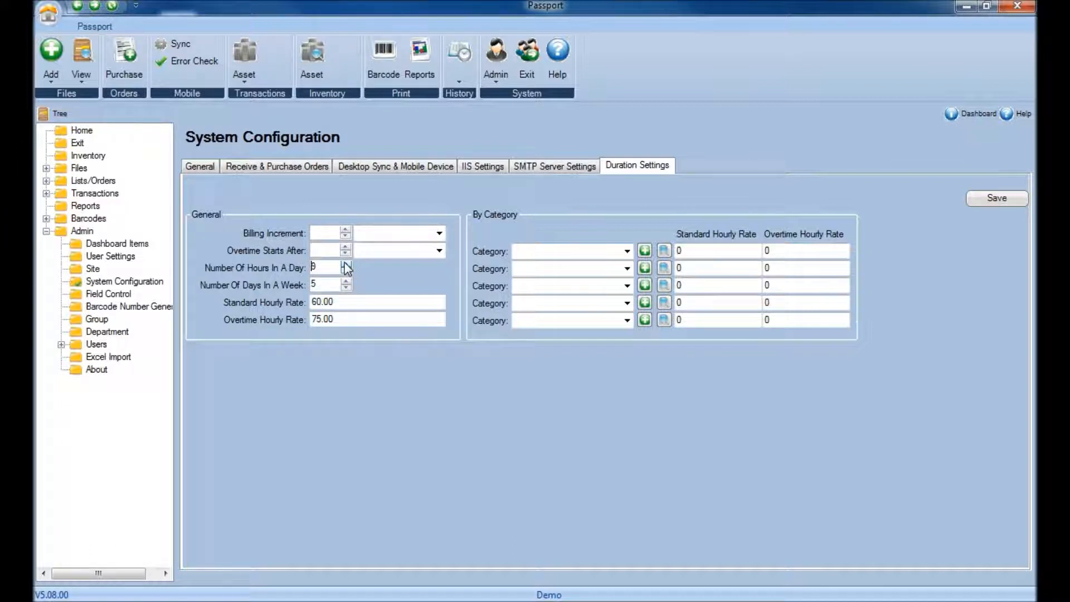
Step: Set 12 hours per day and adjust the billing increment, selecting its value to retype
{"action": "left_click", "coordinate": [346, 264]}
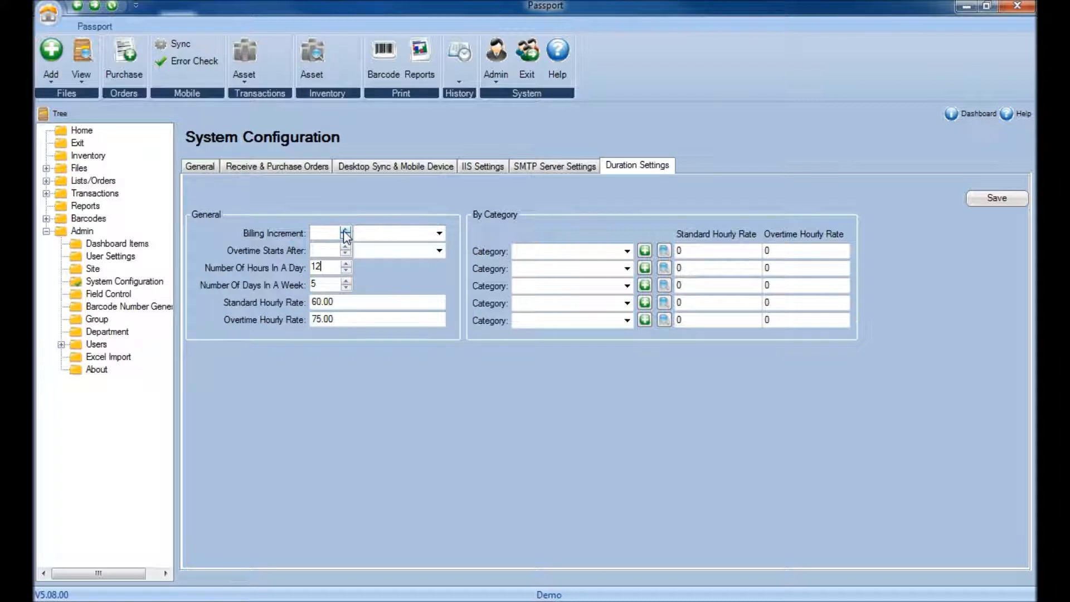
{"action": "left_click", "coordinate": [346, 229]}
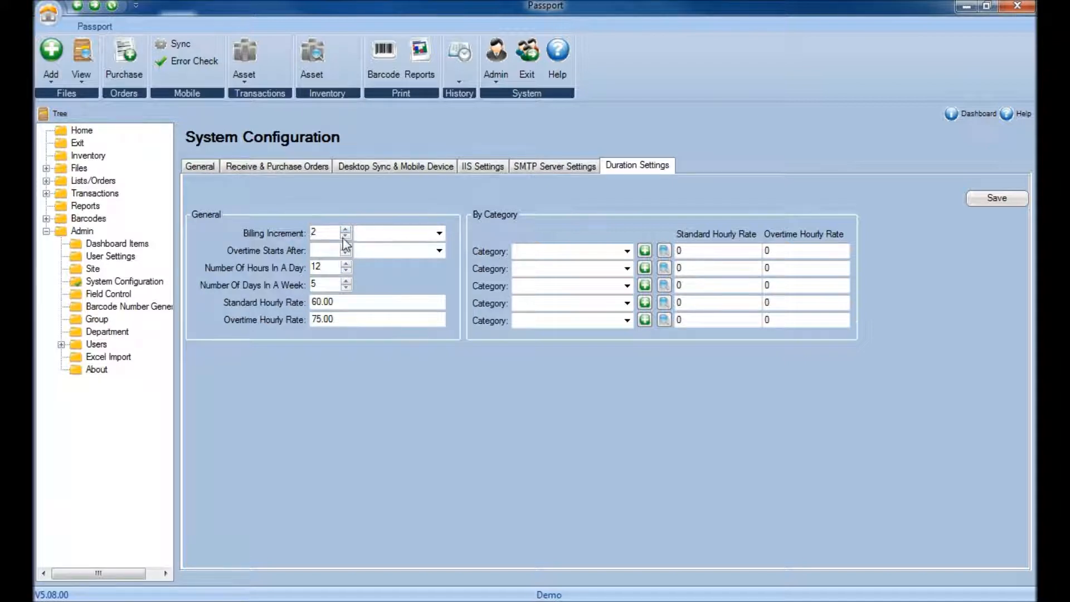
{"action": "left_click", "coordinate": [346, 235]}
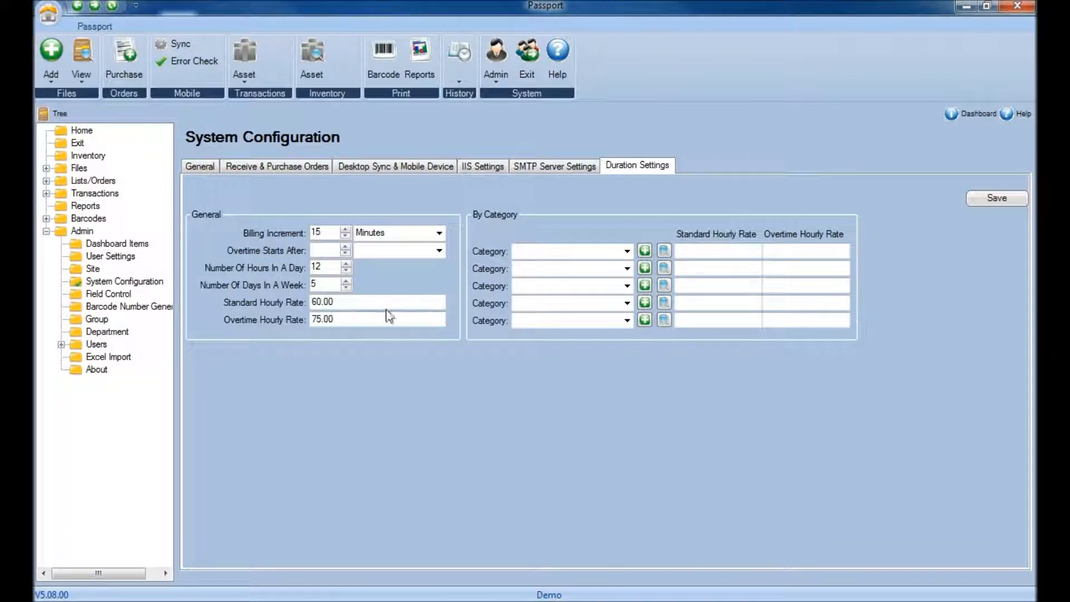
{"action": "triple_click", "coordinate": [322, 302]}
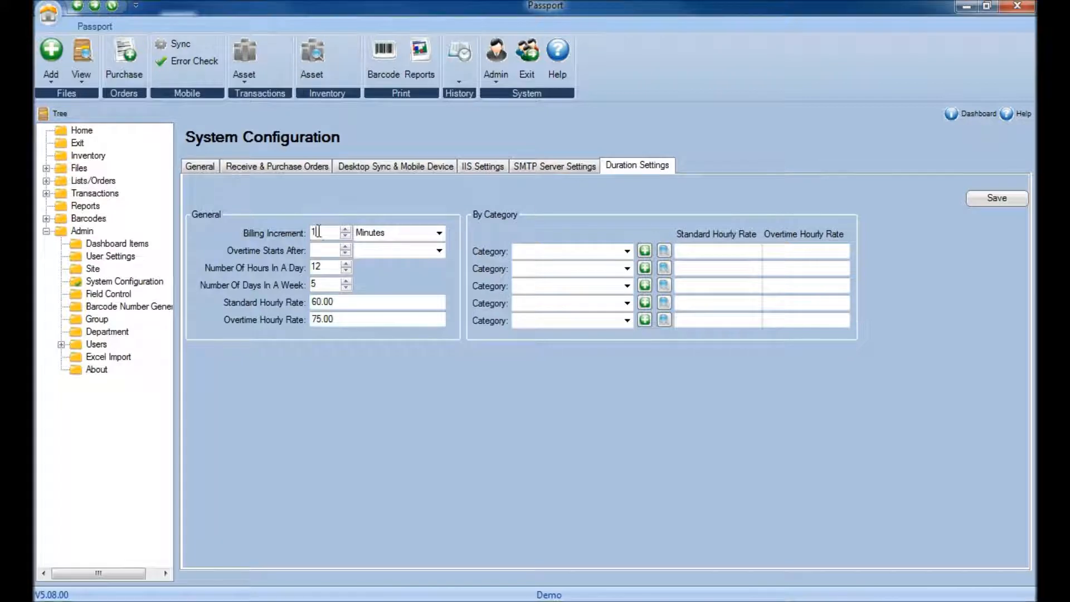
{"action": "left_click", "coordinate": [439, 233]}
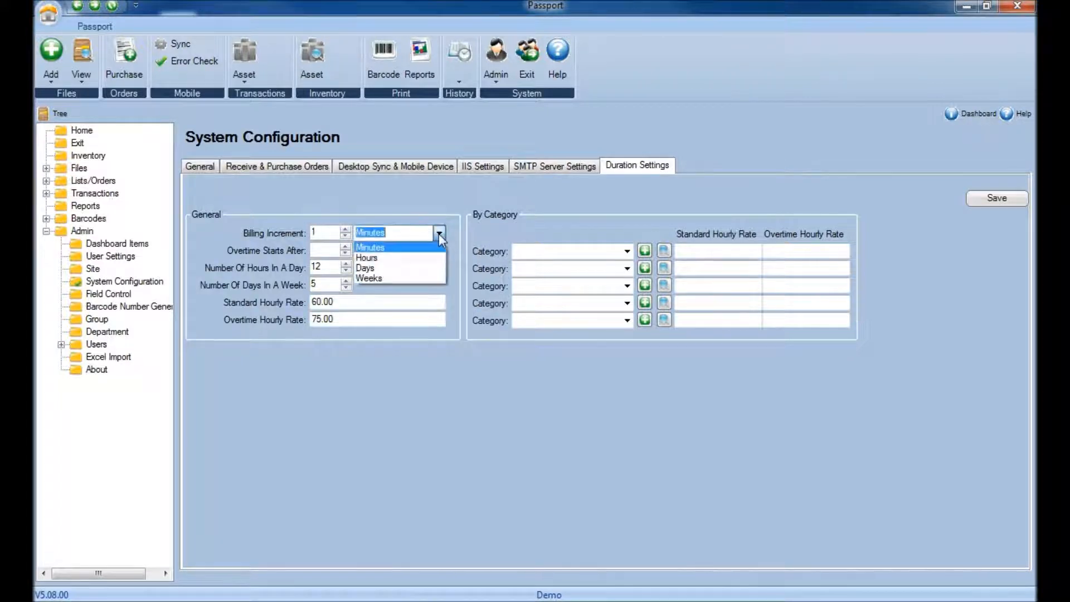
{"action": "left_click", "coordinate": [367, 258]}
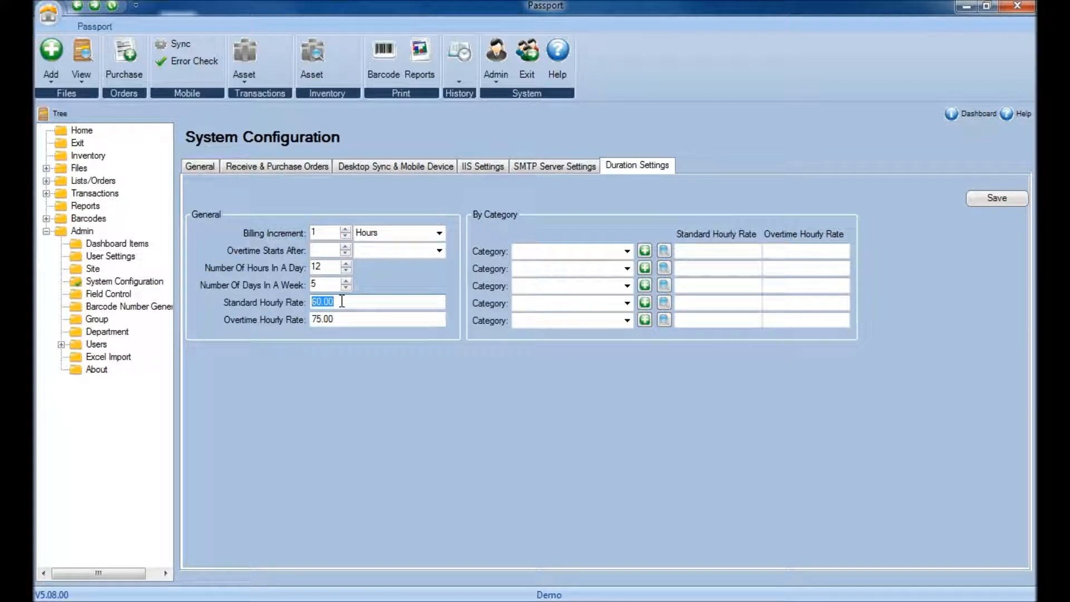
{"action": "left_click", "coordinate": [395, 232]}
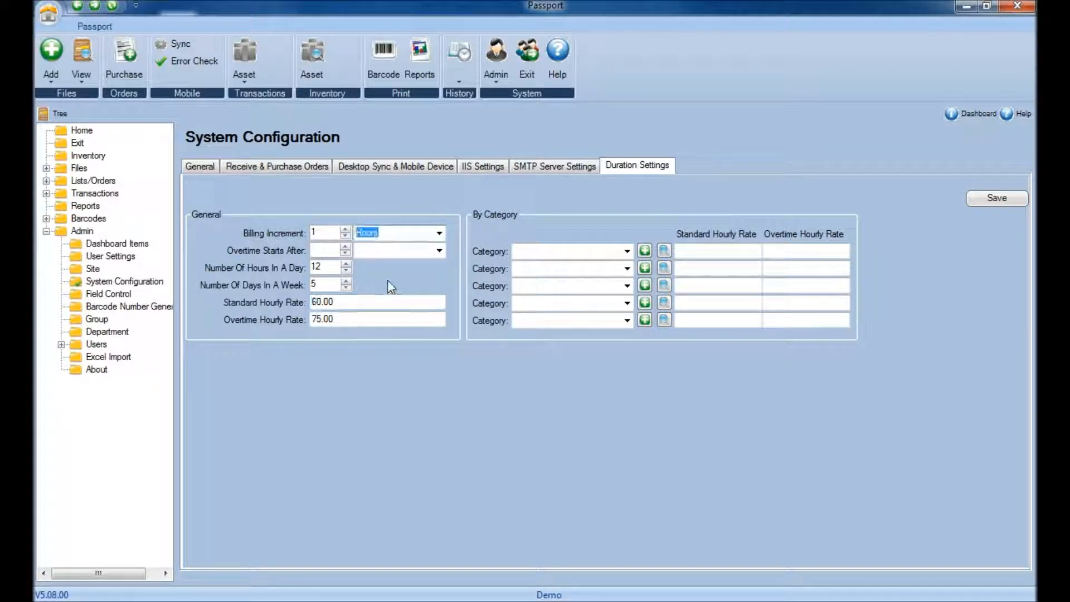
{"action": "left_click", "coordinate": [438, 233]}
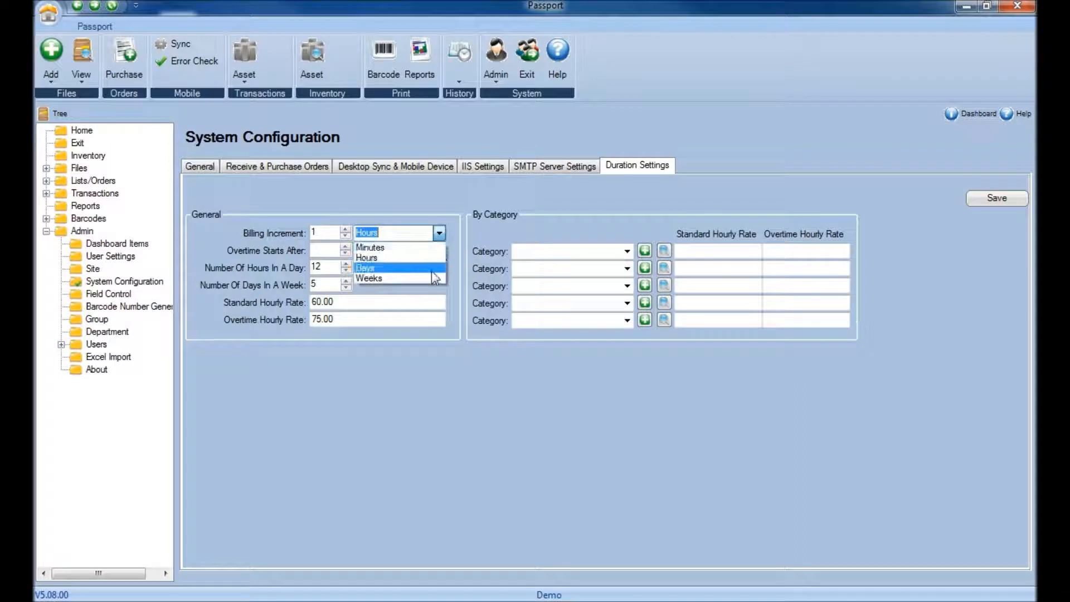
{"action": "left_click", "coordinate": [365, 268]}
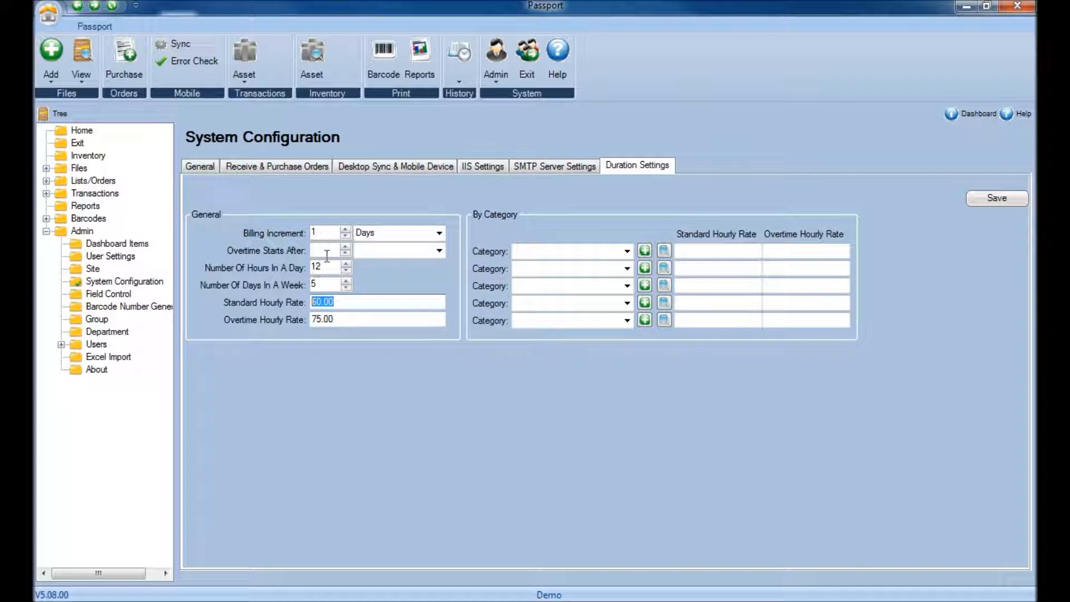
{"action": "left_click", "coordinate": [439, 233]}
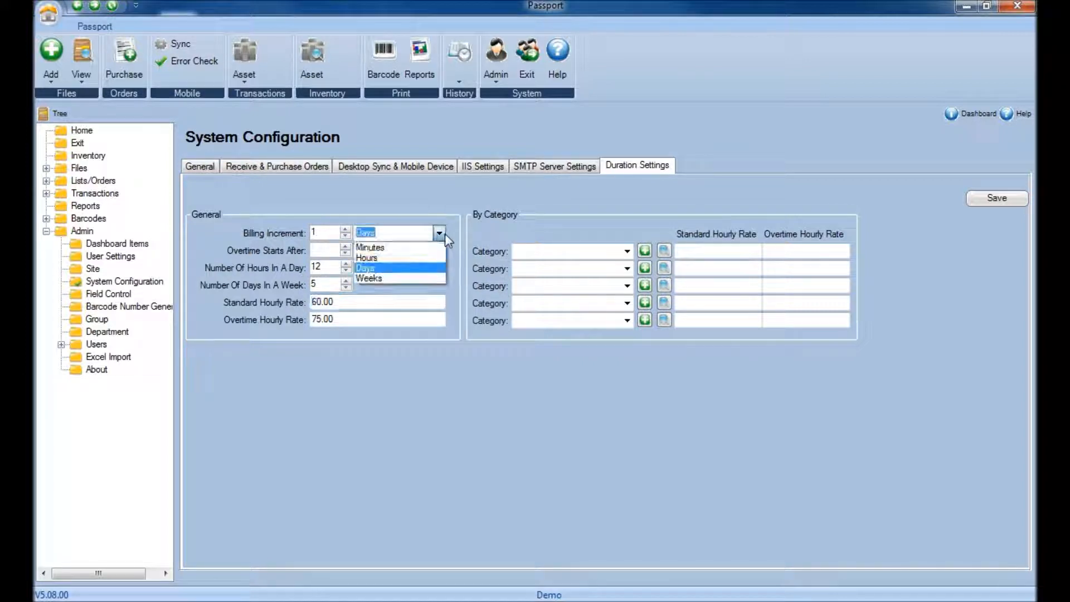
{"action": "left_click", "coordinate": [368, 279]}
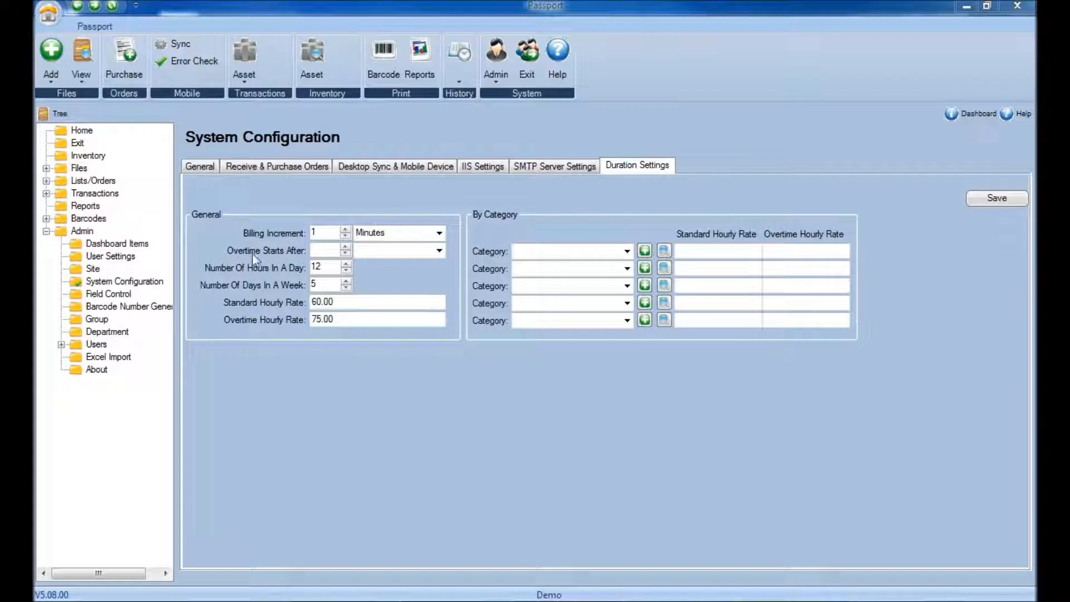
{"action": "mouse_move", "coordinate": [297, 257]}
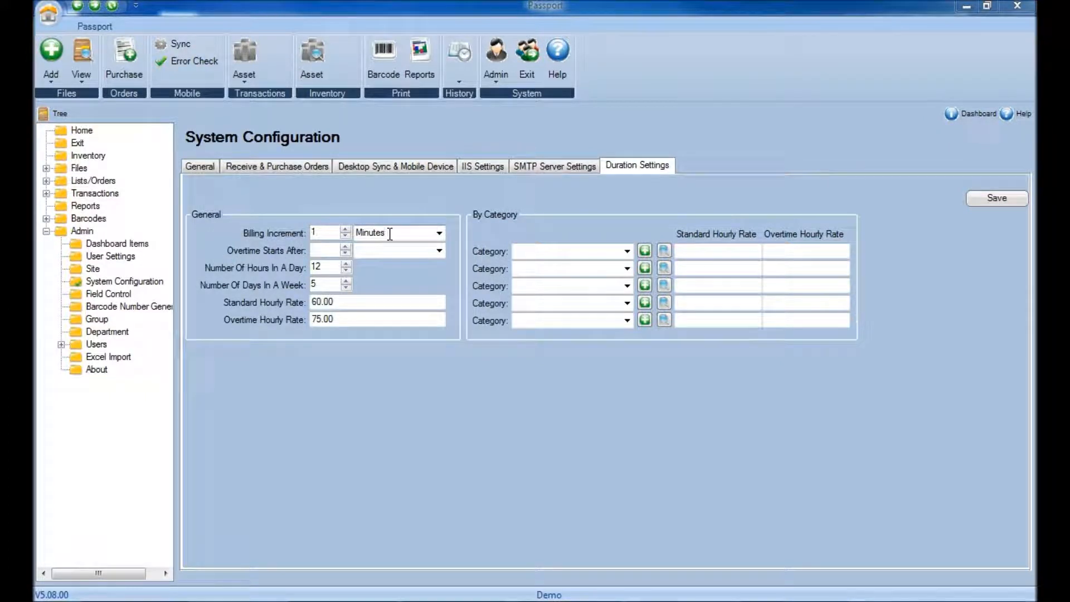
{"action": "mouse_move", "coordinate": [297, 250]}
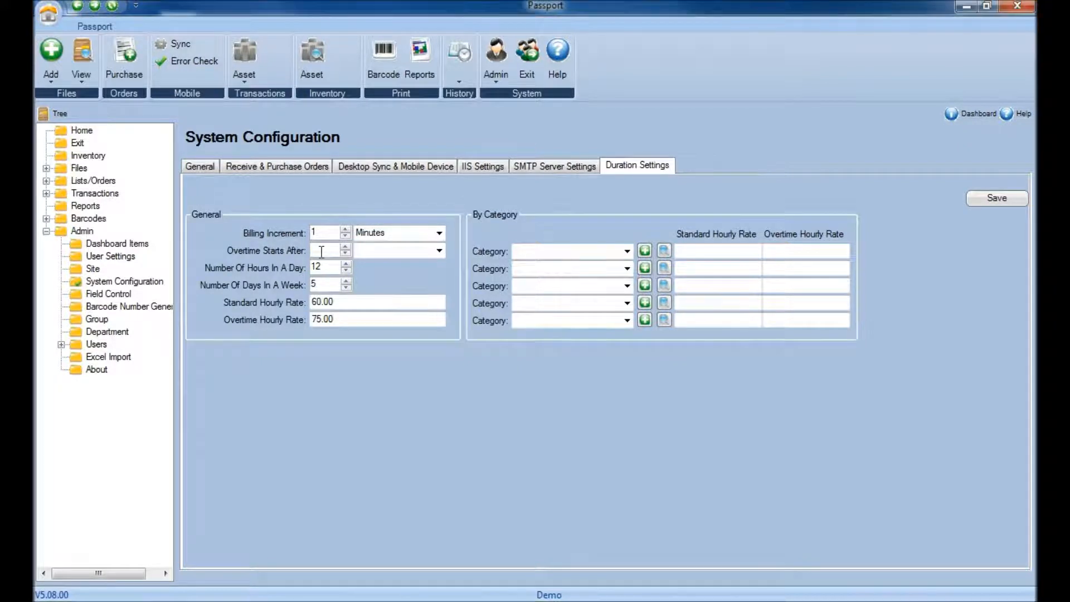
Step: Enter the 480 overtime threshold and set its unit to Minutes, adjusting unit dropdowns
{"action": "left_click", "coordinate": [439, 251]}
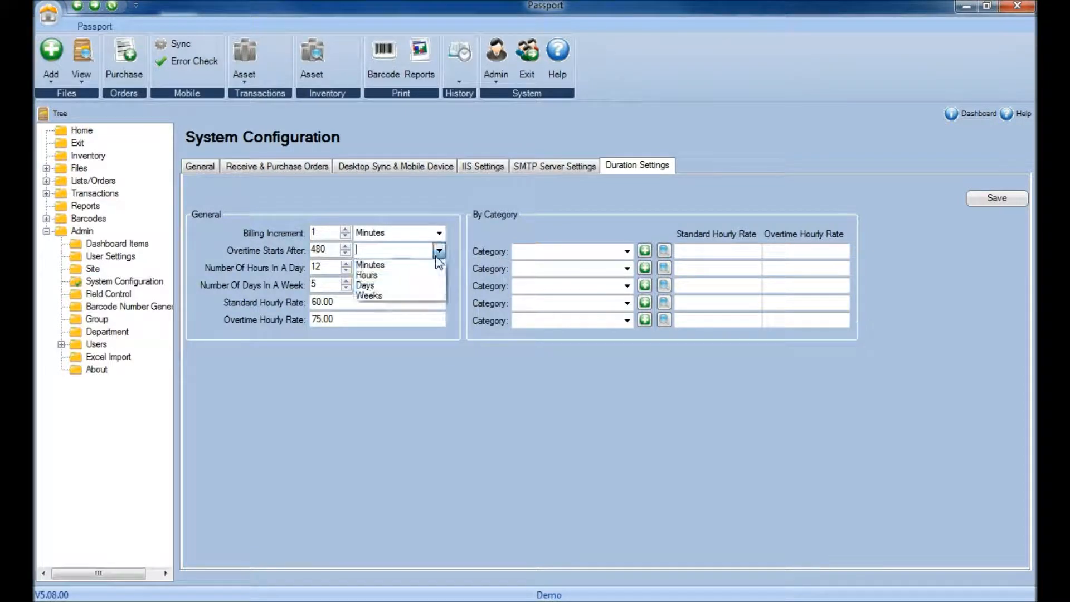
{"action": "left_click", "coordinate": [370, 265]}
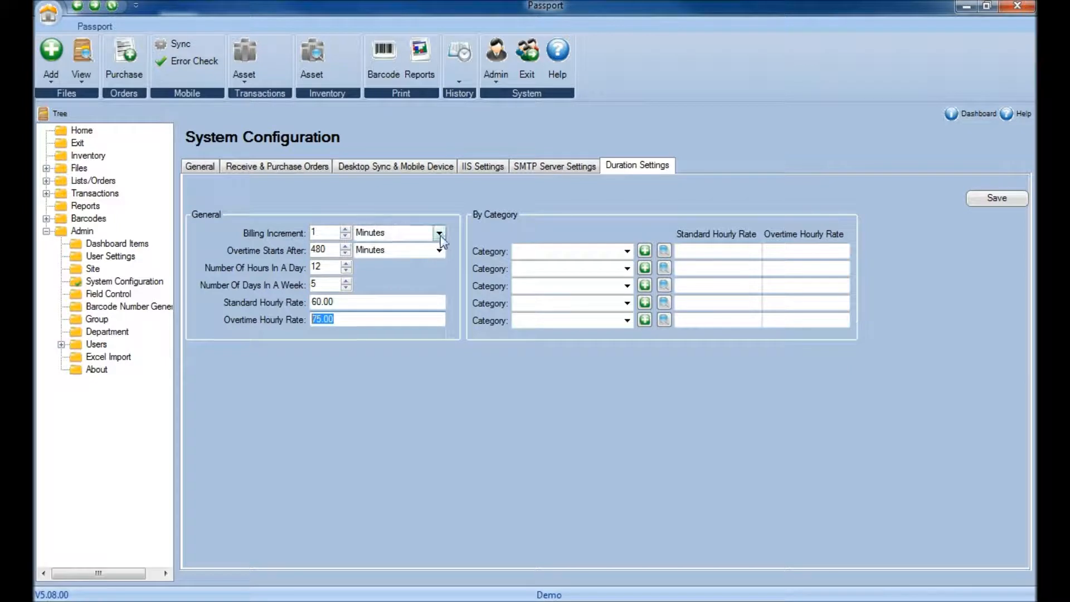
{"action": "left_click", "coordinate": [438, 232]}
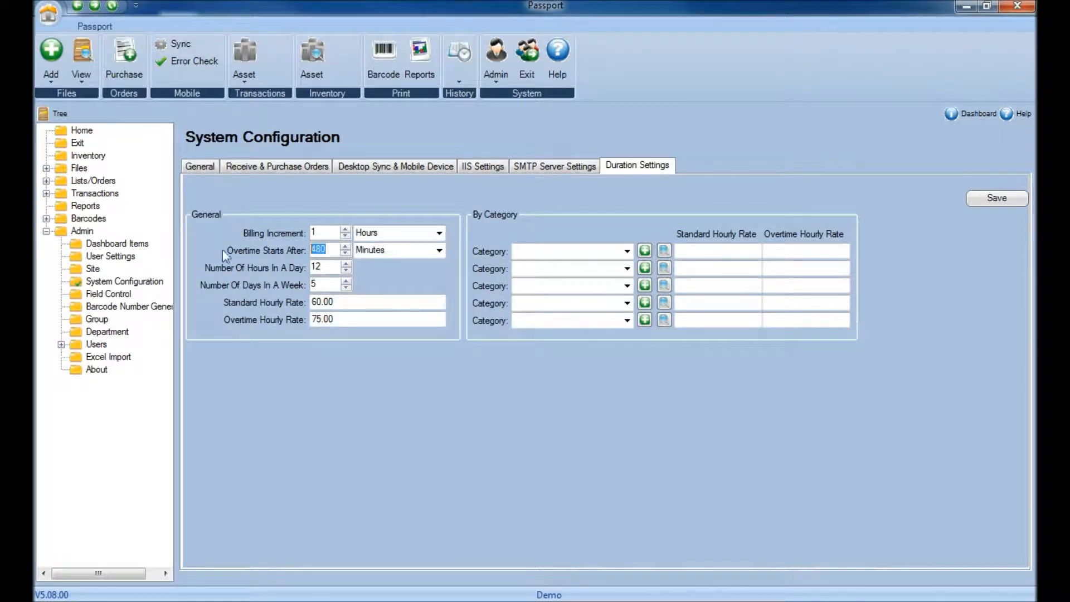
{"action": "left_click", "coordinate": [438, 249]}
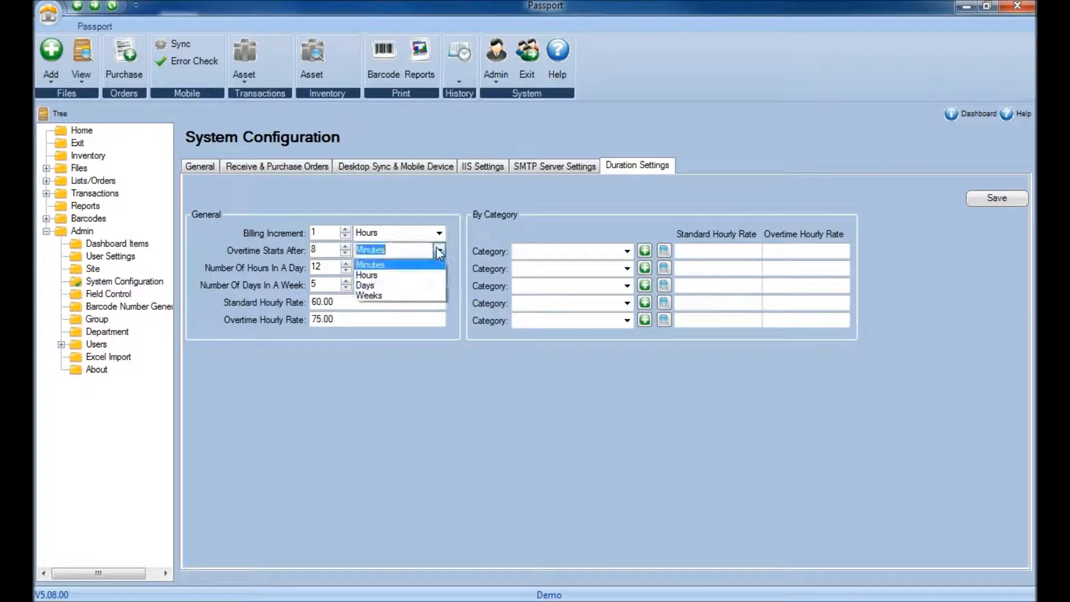
{"action": "left_click", "coordinate": [366, 274]}
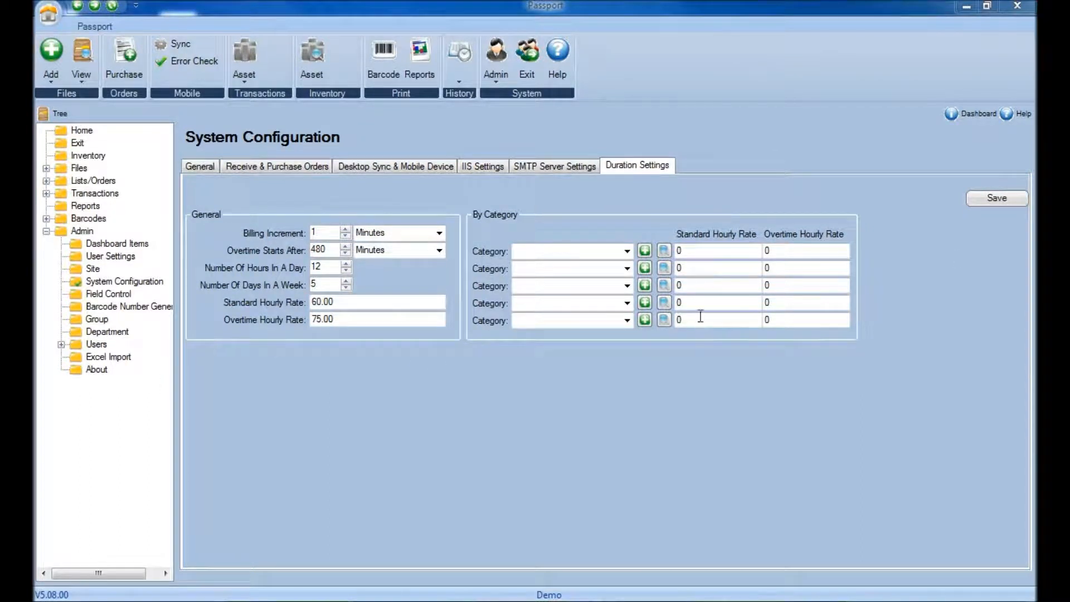
Step: Save the duration settings, confirming Yes in the Save New Settings prompt
{"action": "left_click", "coordinate": [996, 197]}
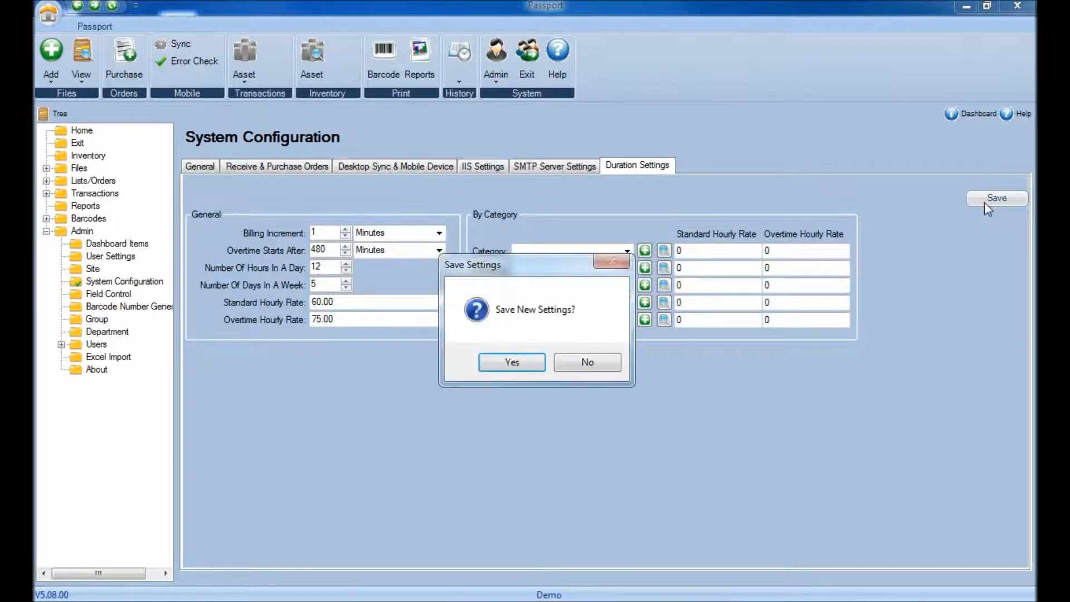
{"action": "left_click", "coordinate": [511, 361]}
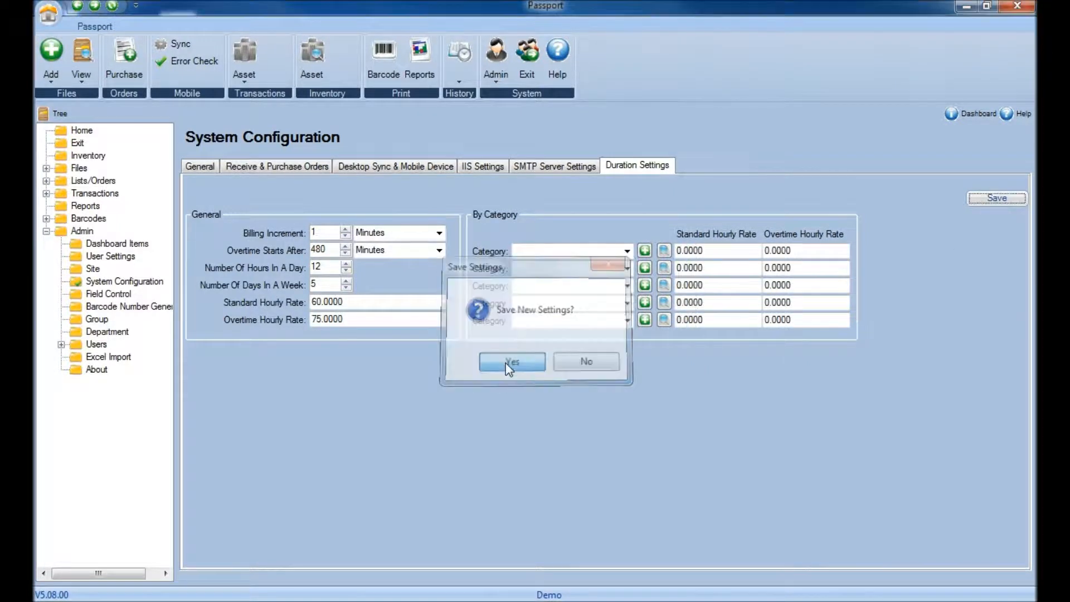
{"action": "left_click", "coordinate": [511, 361]}
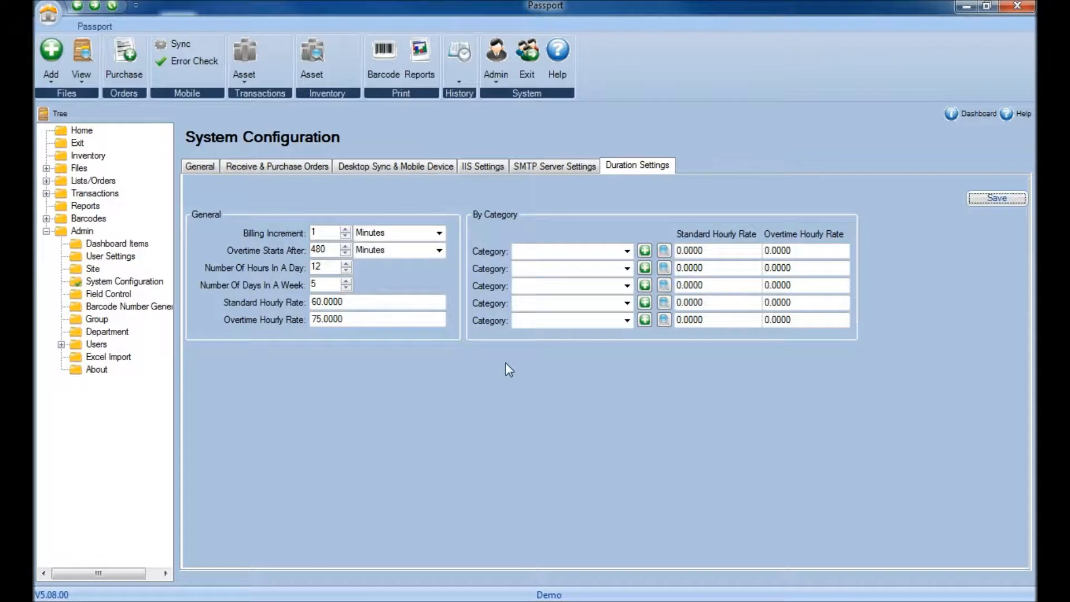
{"action": "mouse_move", "coordinate": [353, 480]}
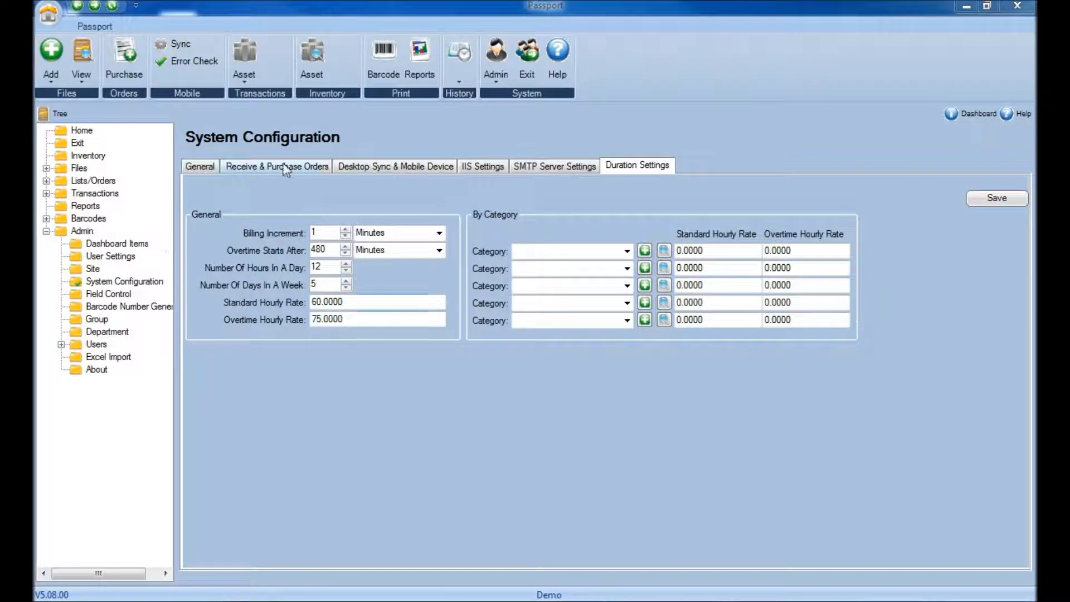
{"action": "mouse_move", "coordinate": [179, 218]}
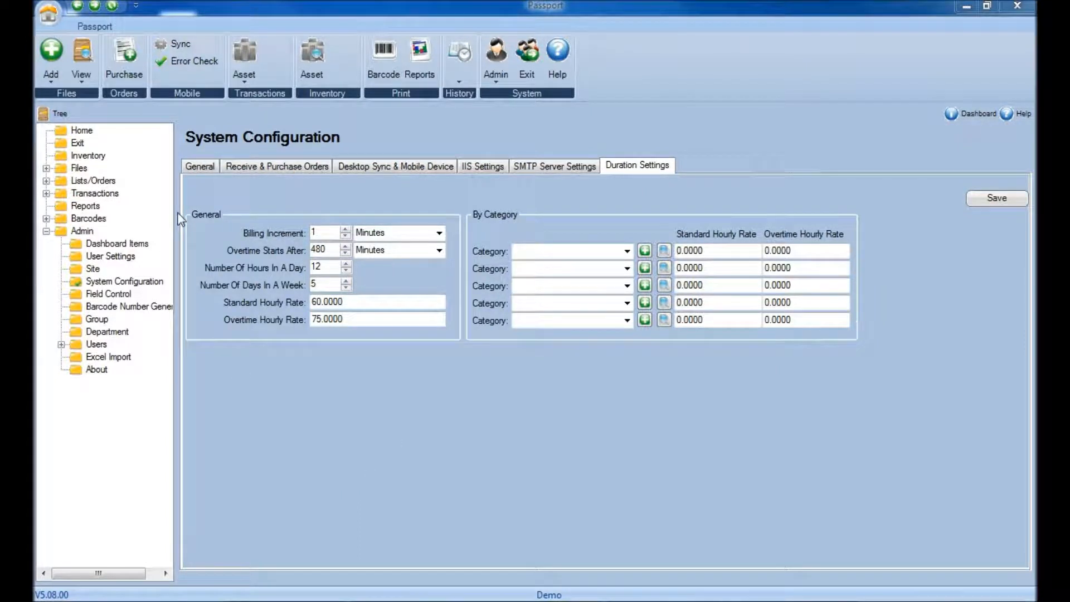
{"action": "mouse_move", "coordinate": [534, 217]}
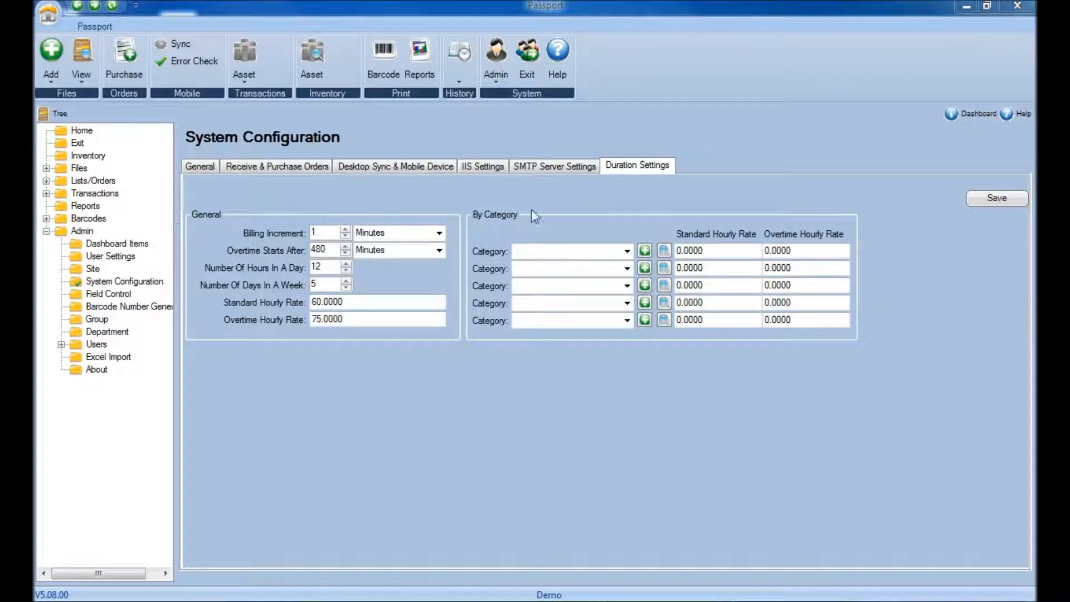
{"action": "mouse_move", "coordinate": [750, 242]}
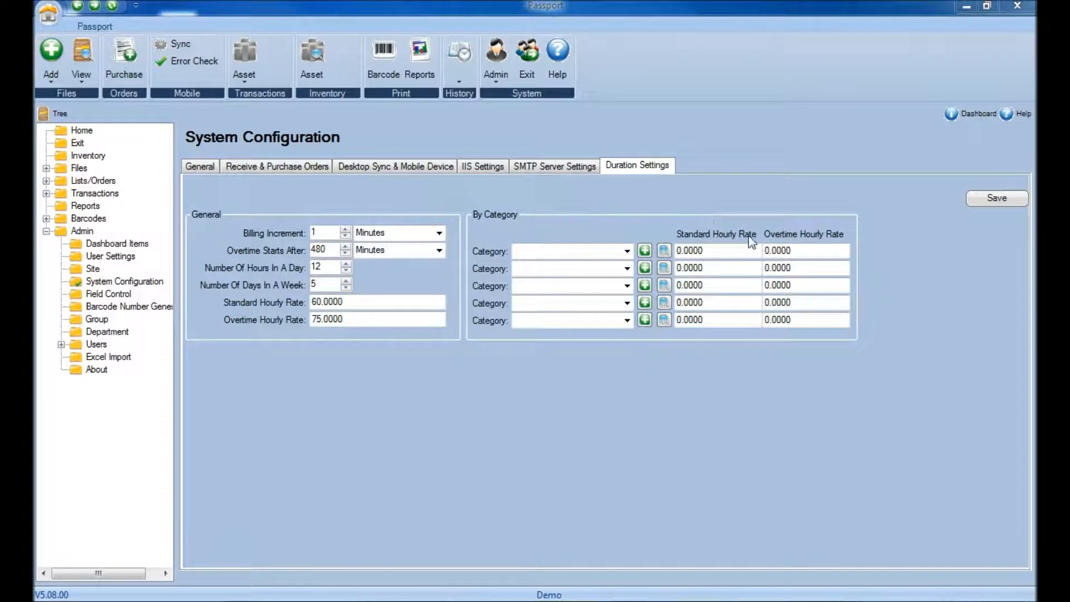
{"action": "mouse_move", "coordinate": [849, 246]}
{"action": "type", "text": "el"}
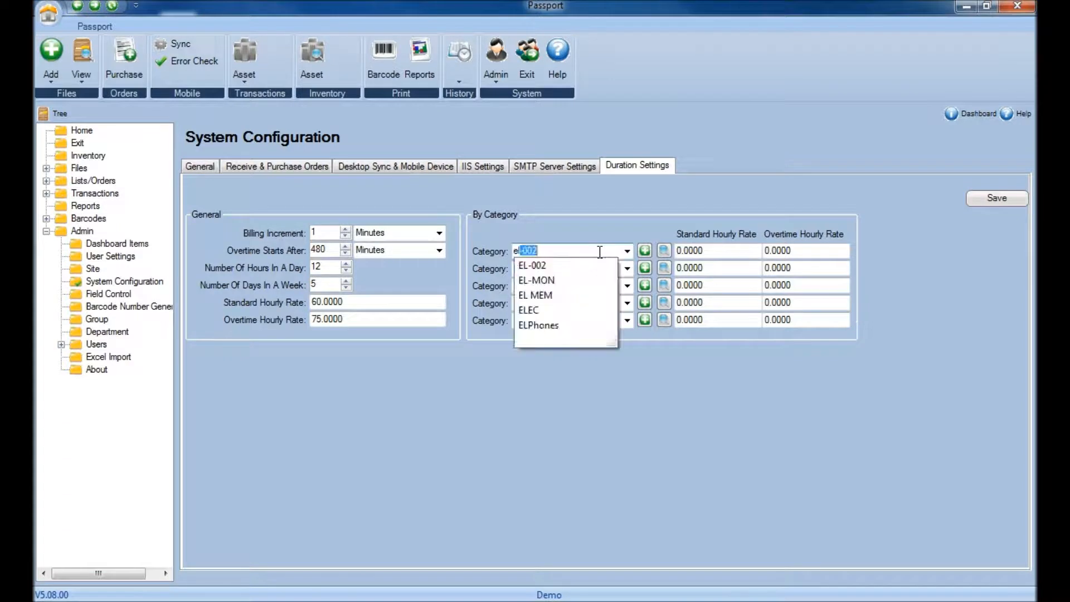
Step: Choose ELEC for the first rate row, briefly opening the add-category and search forms
{"action": "left_click", "coordinate": [528, 310]}
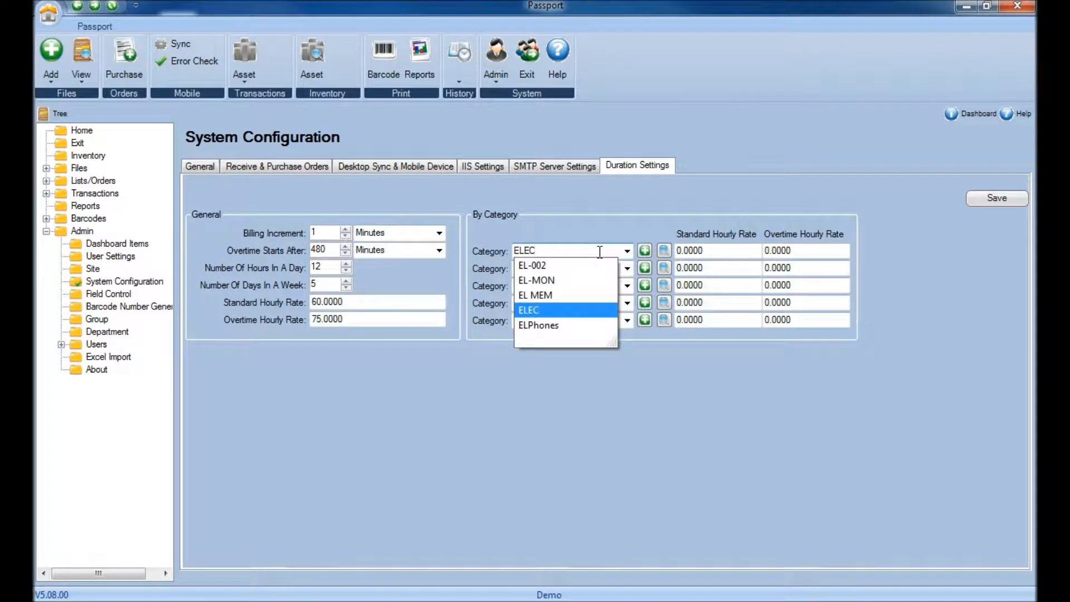
{"action": "left_click", "coordinate": [626, 250]}
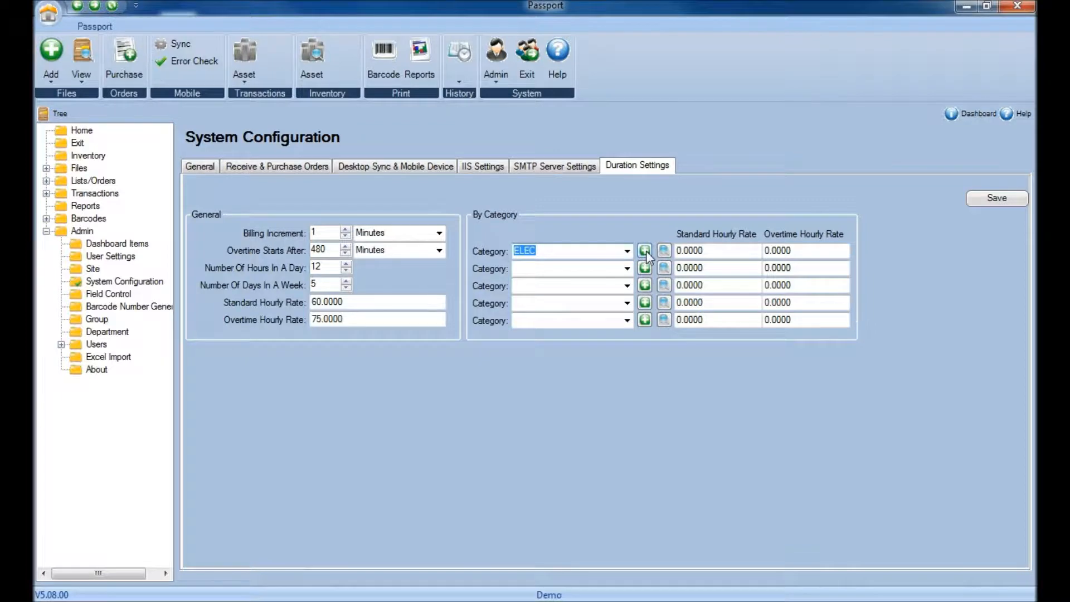
{"action": "left_click", "coordinate": [644, 250]}
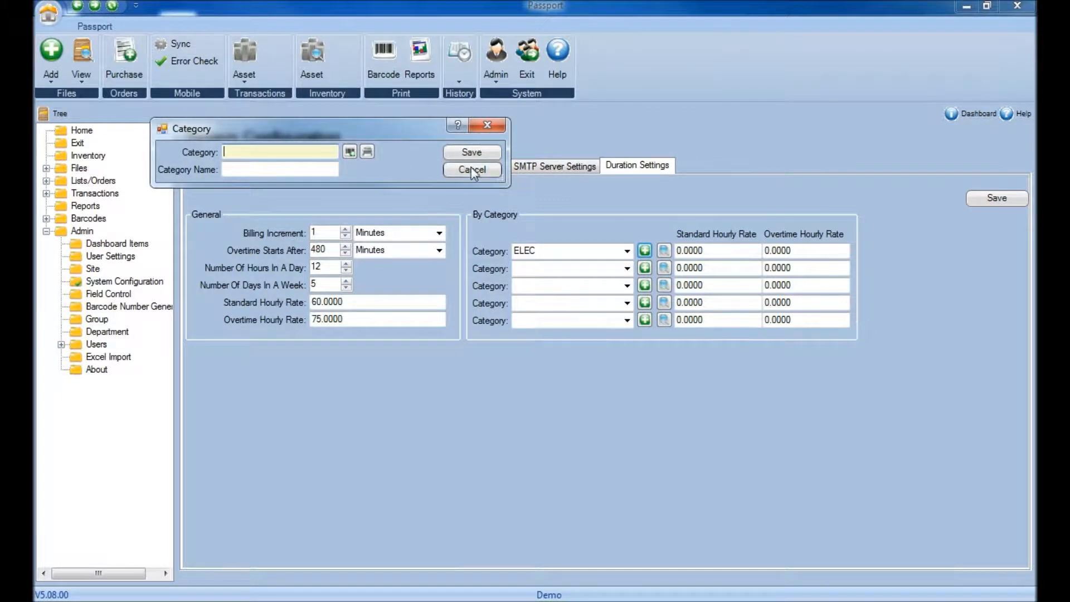
{"action": "left_click", "coordinate": [472, 169]}
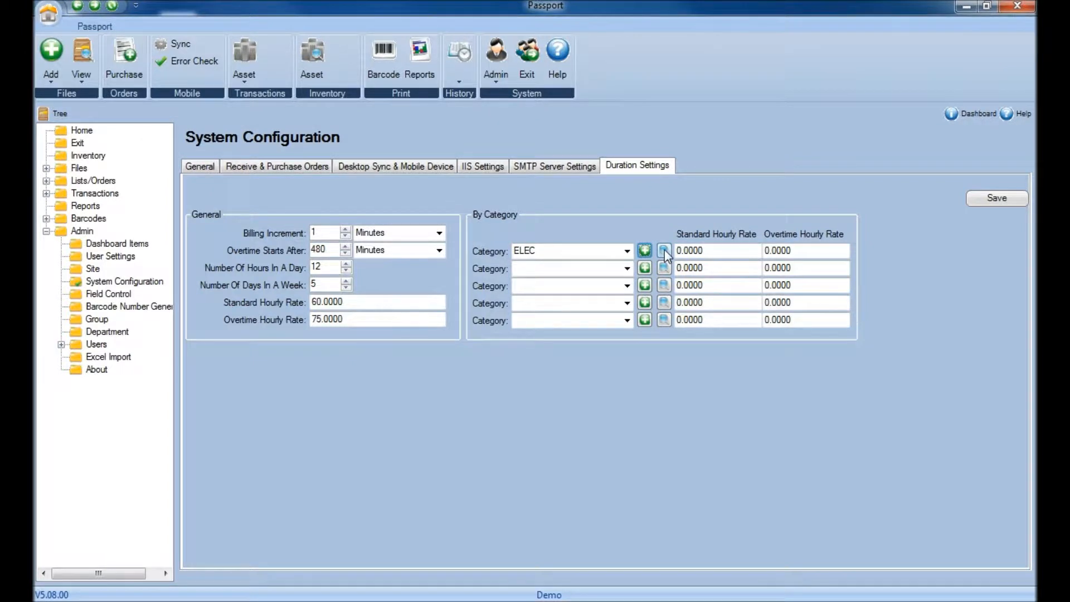
{"action": "left_click", "coordinate": [663, 250]}
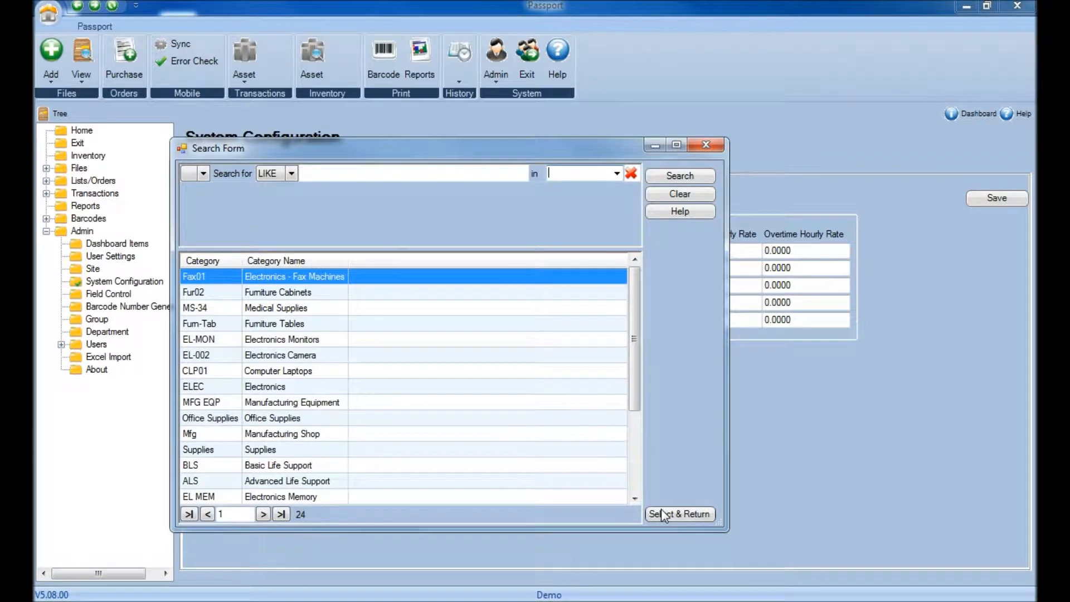
{"action": "left_click", "coordinate": [678, 513]}
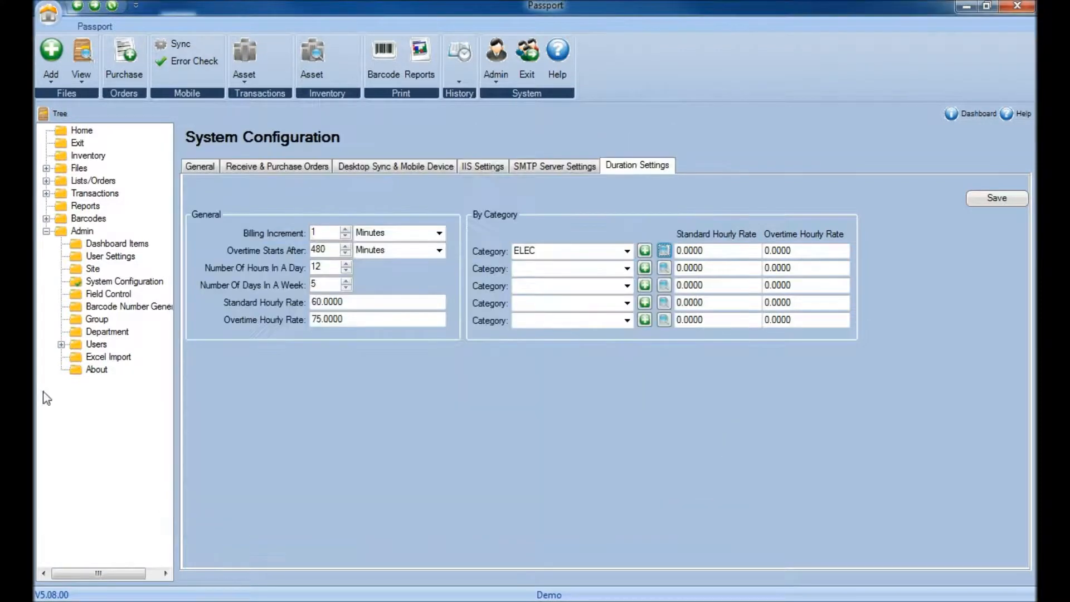
Step: Enter ELEC's 25.00/30.00 rates and pick MFG EQP for the second category row
{"action": "left_click", "coordinate": [716, 250]}
{"action": "type", "text": "25"}
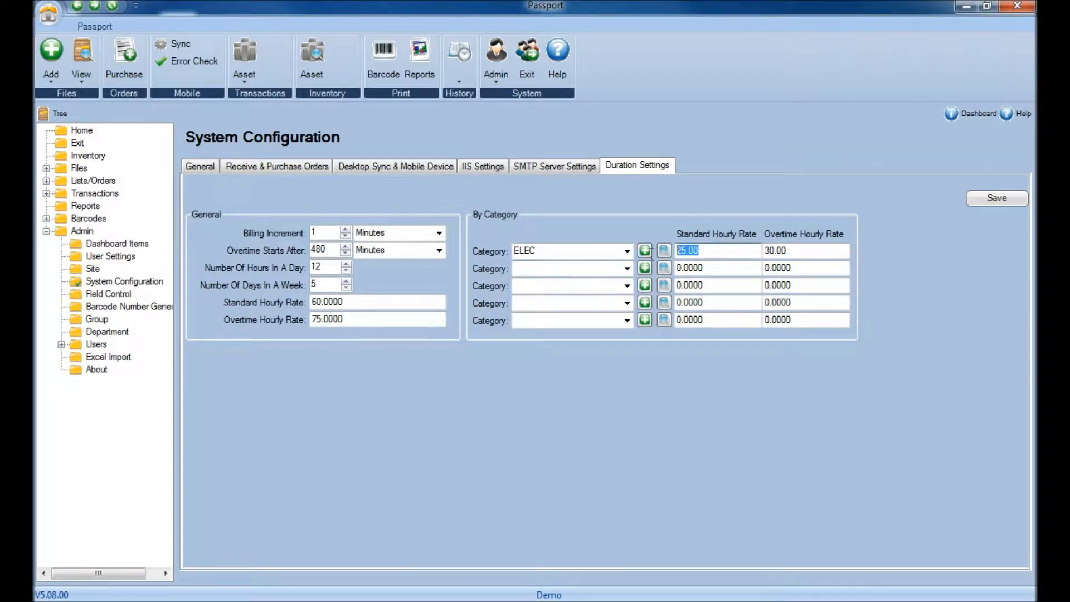
{"action": "left_click", "coordinate": [805, 250]}
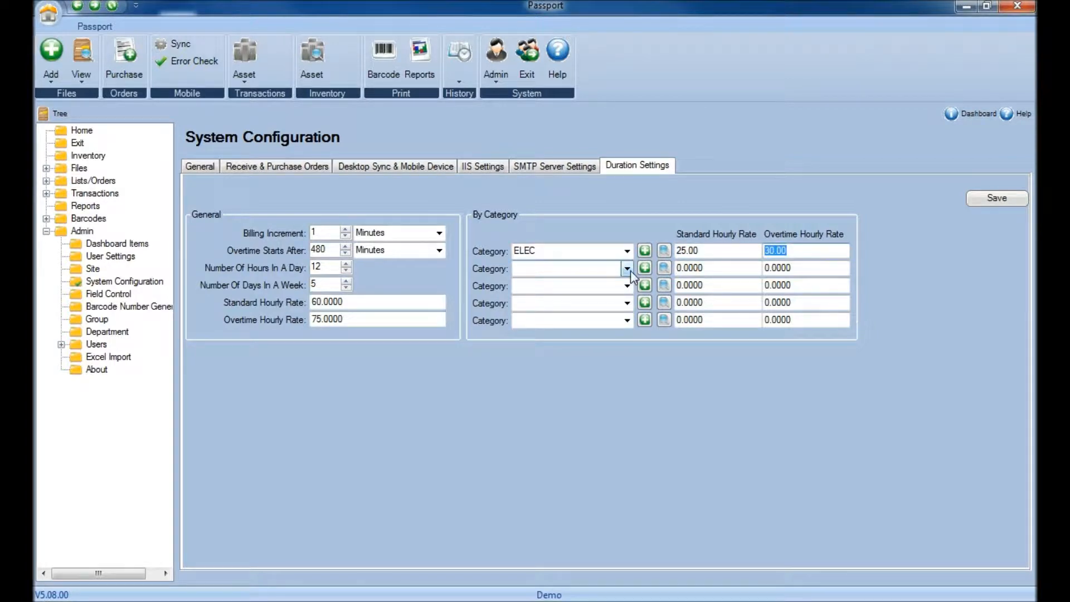
{"action": "left_click", "coordinate": [569, 267]}
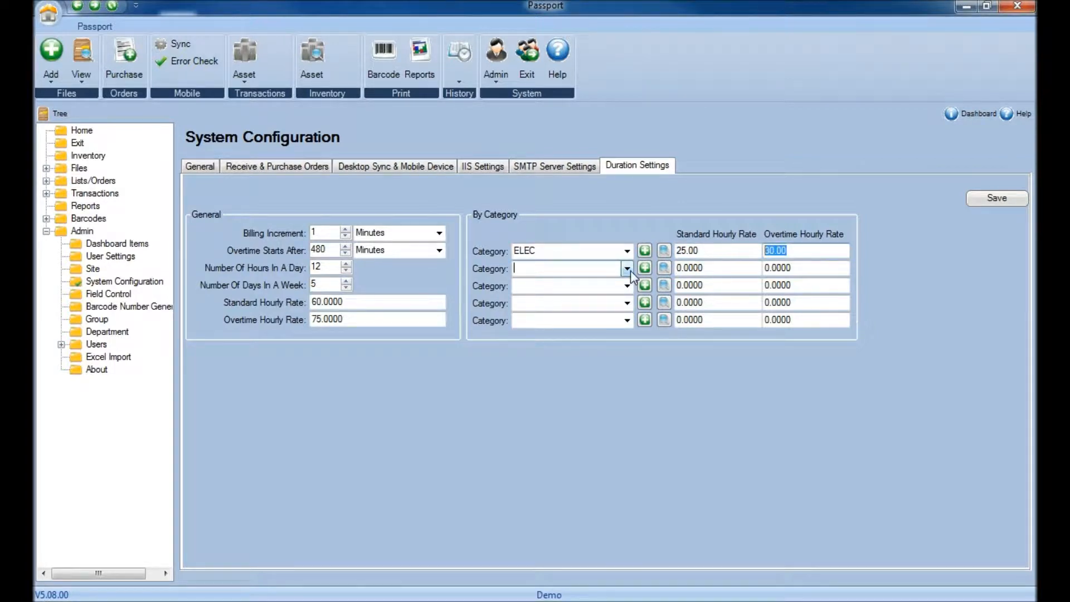
{"action": "left_click", "coordinate": [626, 268]}
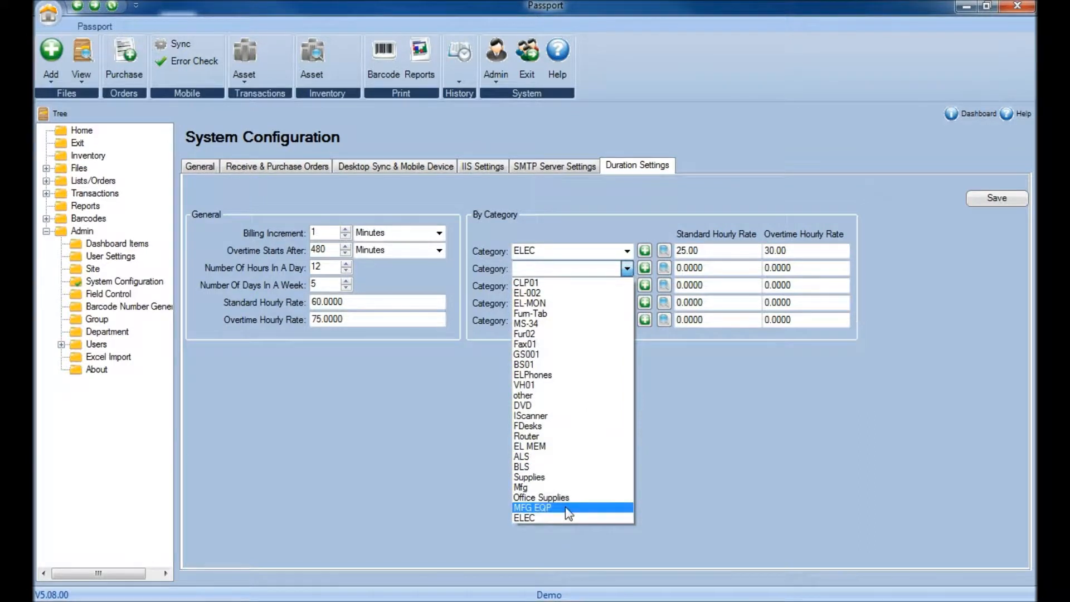
{"action": "left_click", "coordinate": [532, 507]}
{"action": "type", "text": "41"}
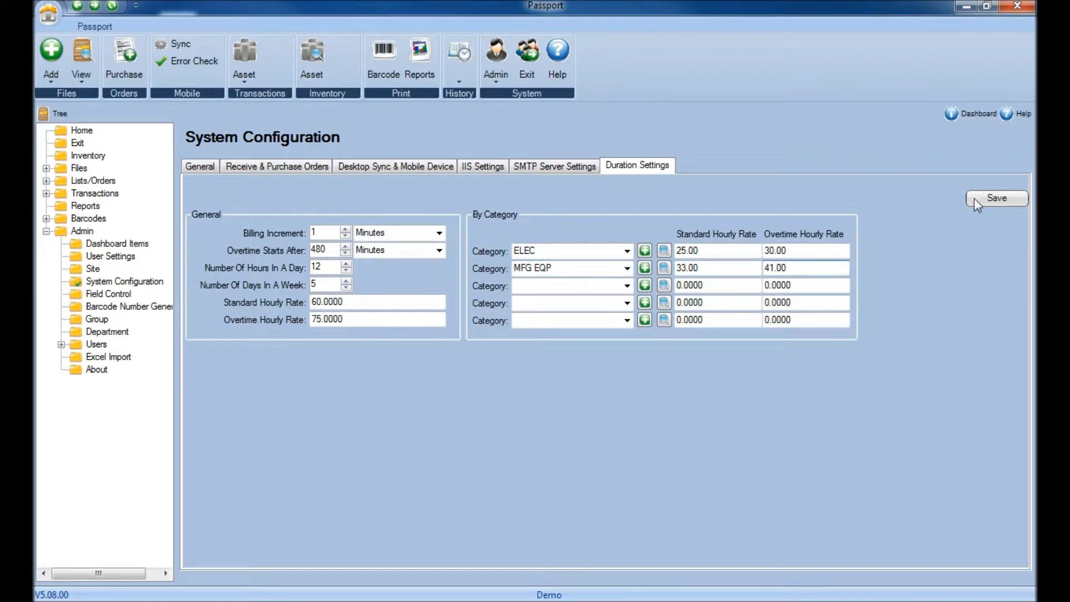
Step: Save the ELEC and MFG EQP category rates, confirming Yes
{"action": "left_click", "coordinate": [995, 197]}
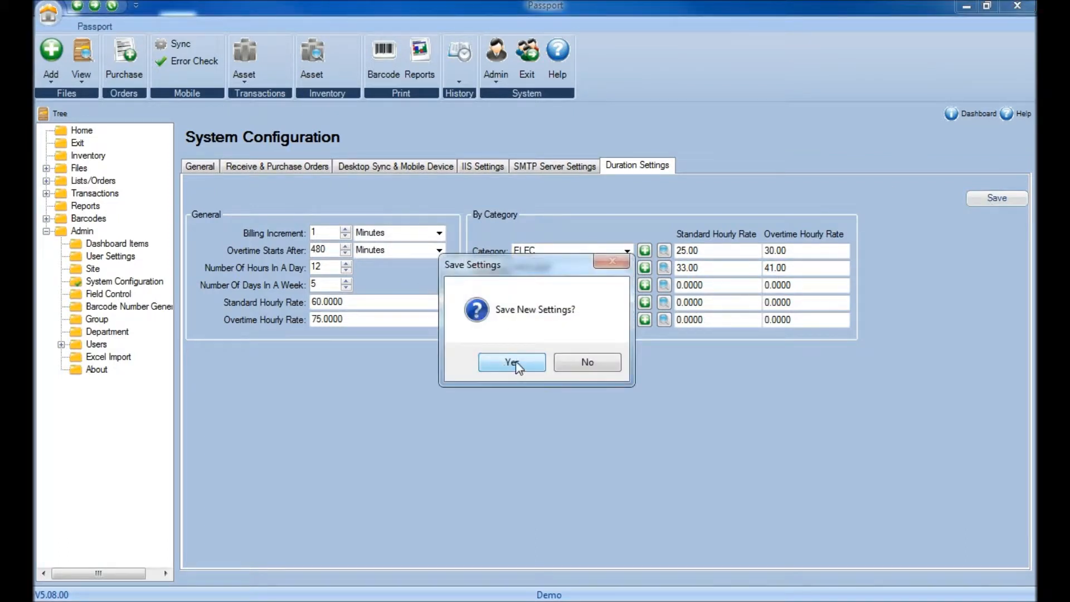
{"action": "left_click", "coordinate": [511, 362]}
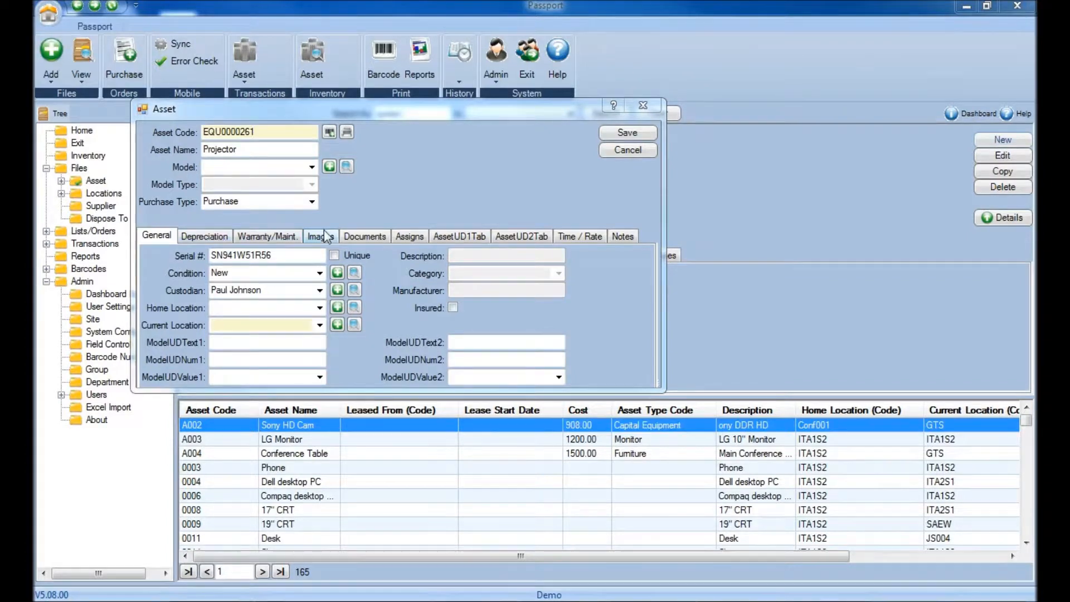
{"action": "mouse_move", "coordinate": [566, 242]}
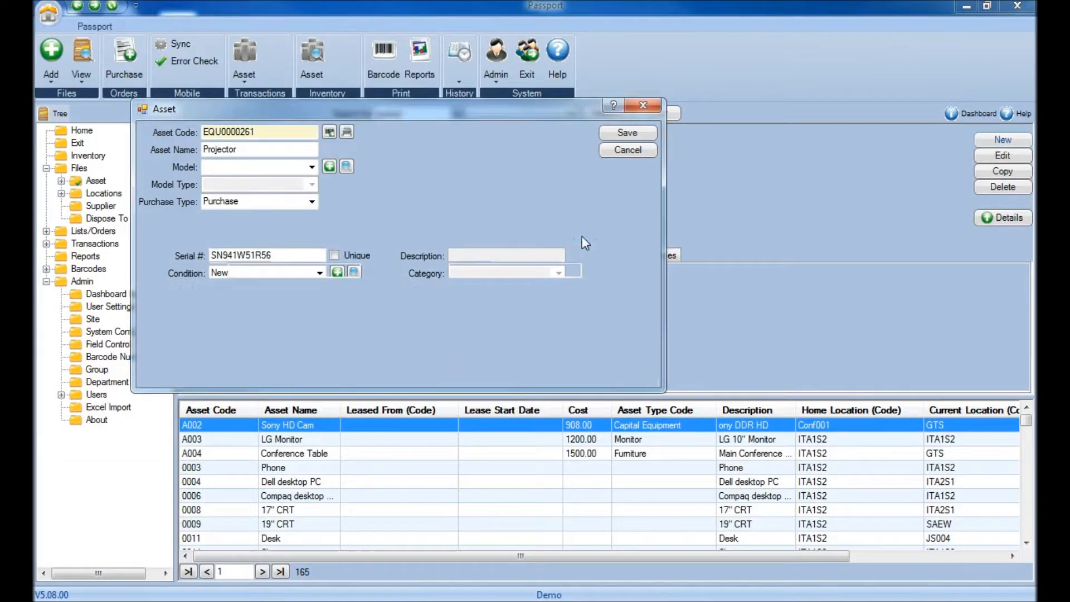
Step: Enter 15.00 standard and 18.00 overtime rates on the Projector's Time / Rate tab
{"action": "left_click", "coordinate": [580, 236]}
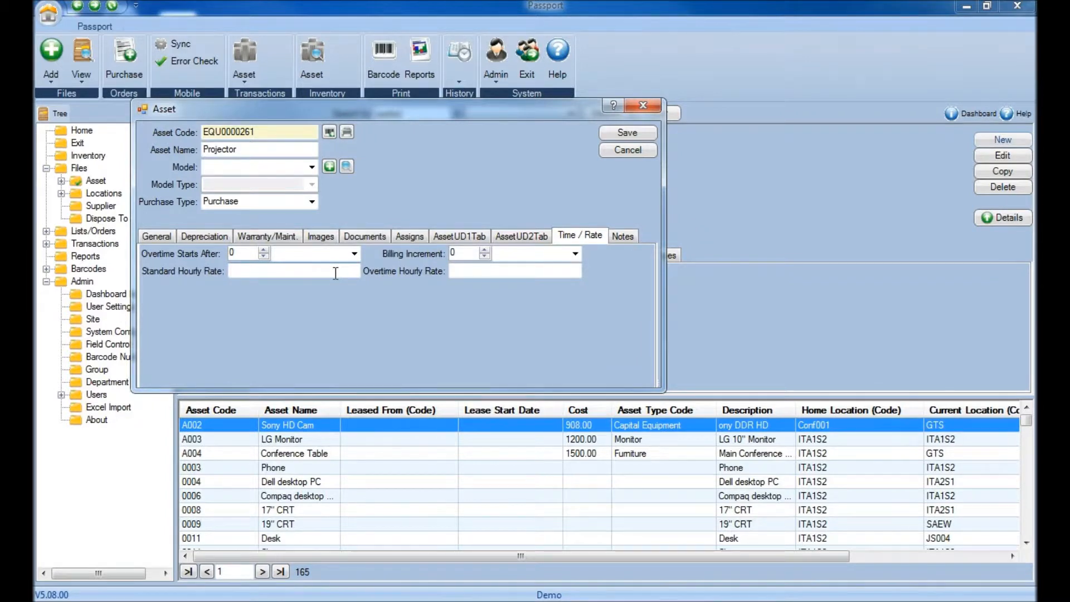
{"action": "type", "text": "18.00"}
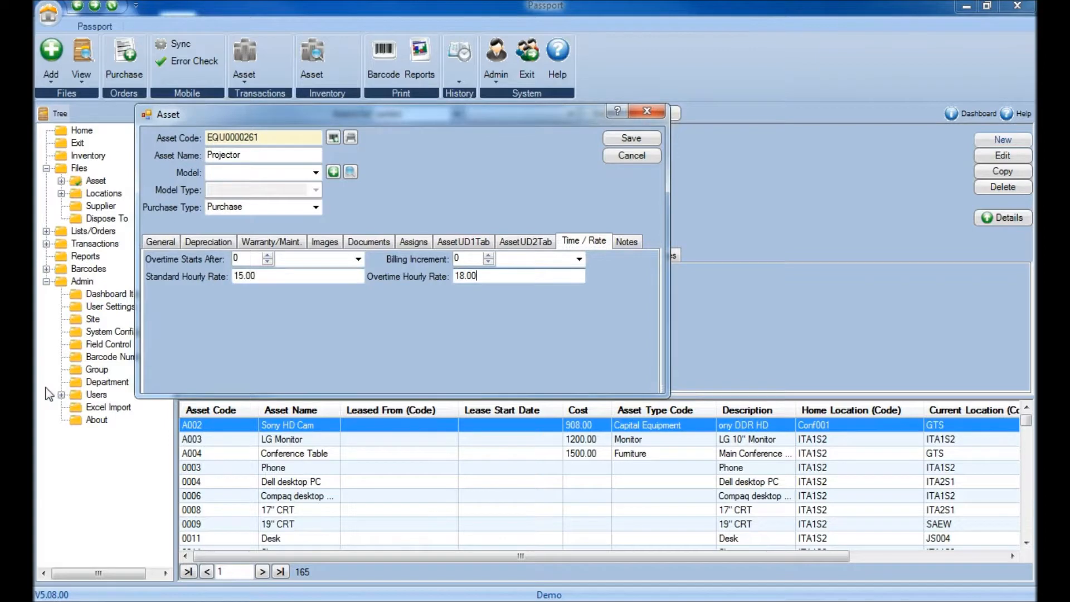
{"action": "mouse_move", "coordinate": [430, 295]}
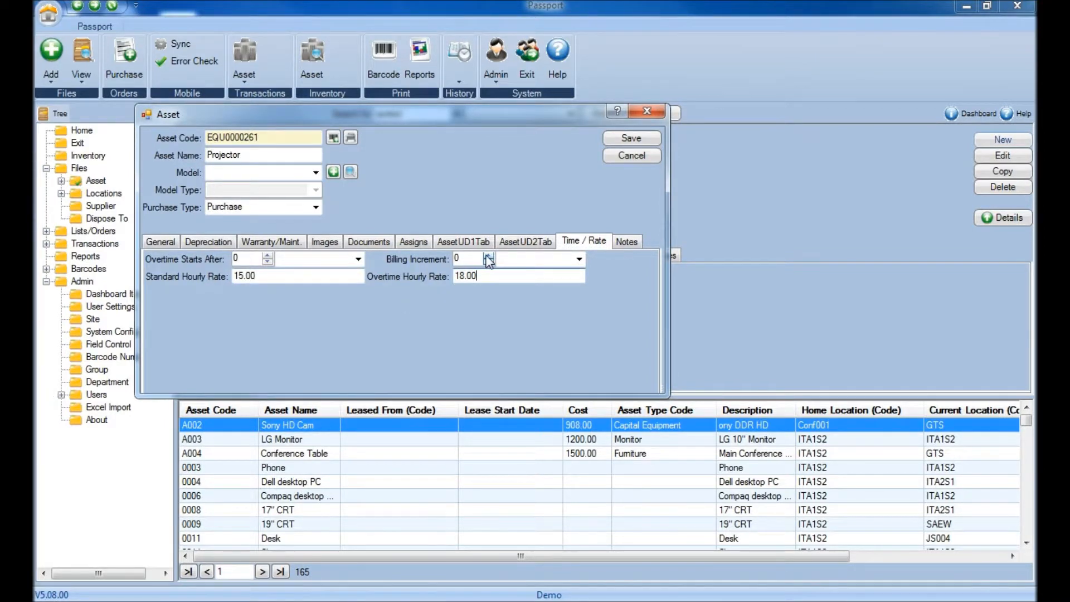
Step: Set Projector billing increment to 1 minute, overtime after 480 minutes, then view its record
{"action": "left_click", "coordinate": [579, 258]}
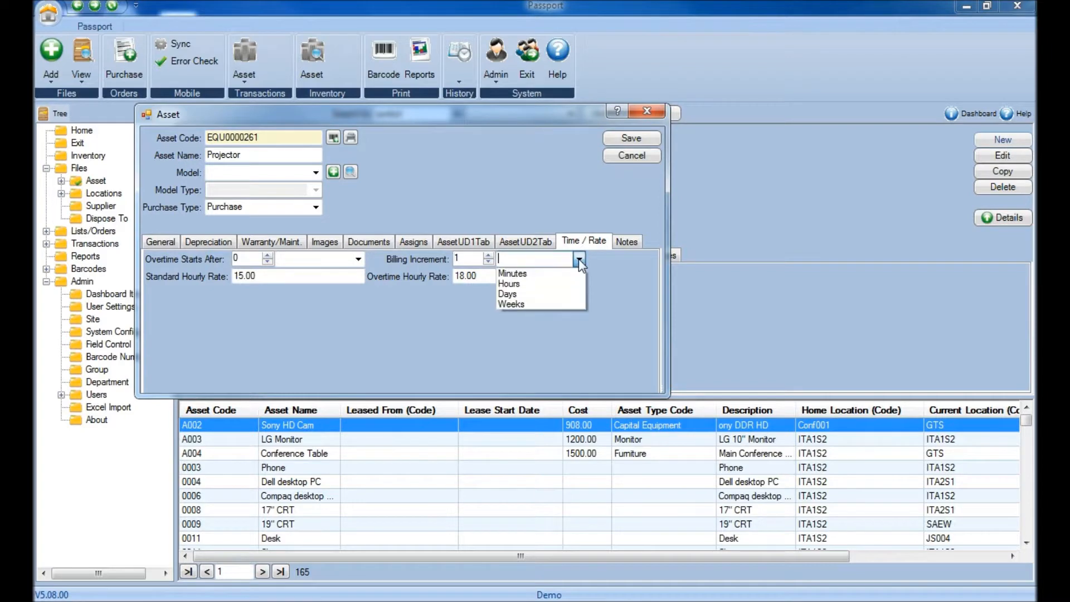
{"action": "left_click", "coordinate": [513, 273]}
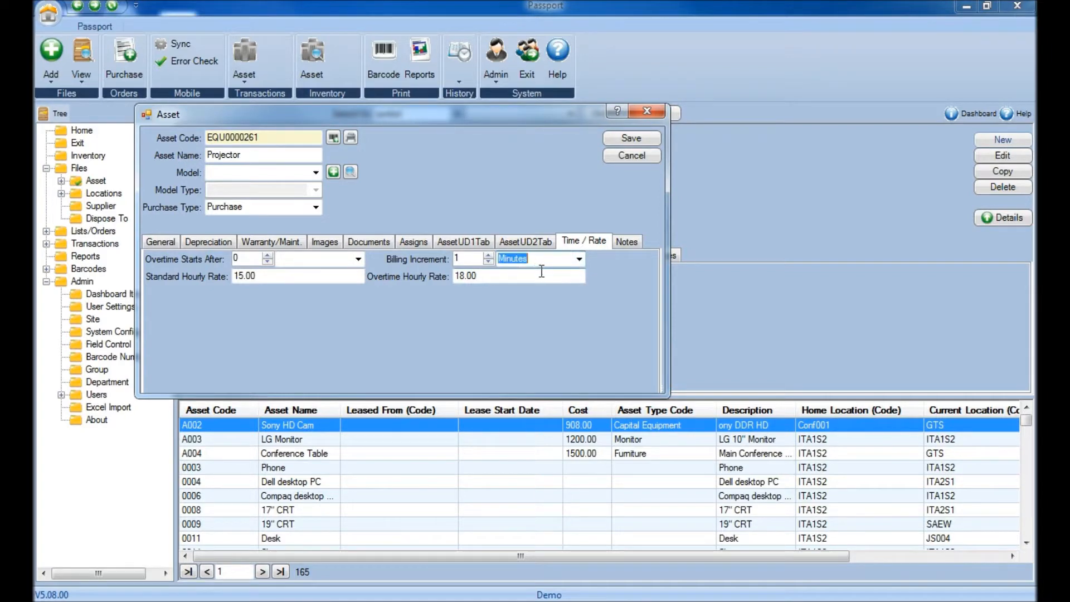
{"action": "triple_click", "coordinate": [466, 276]}
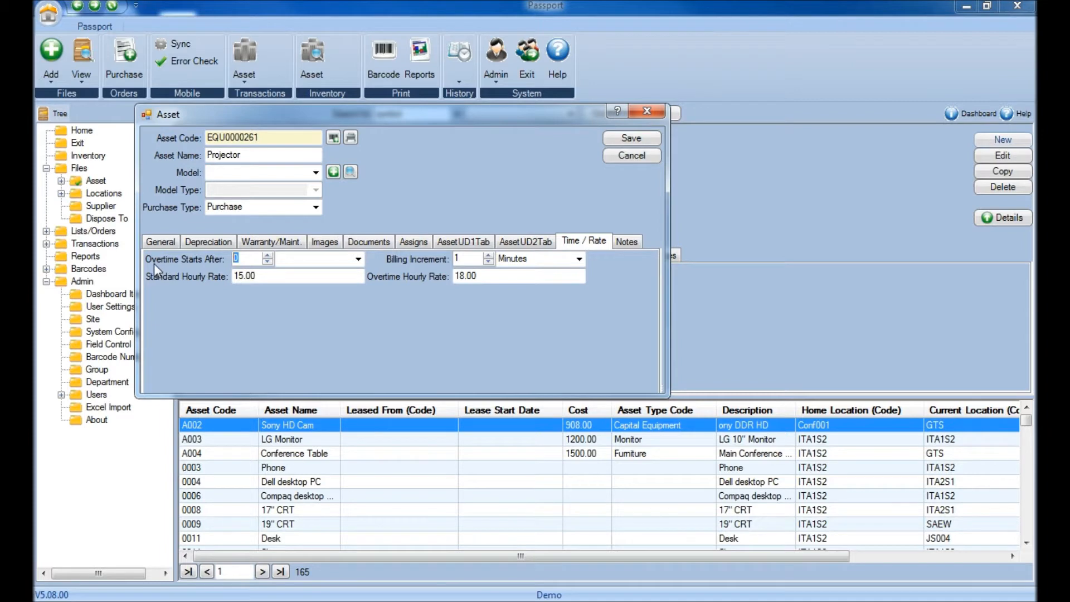
{"action": "type", "text": "4"}
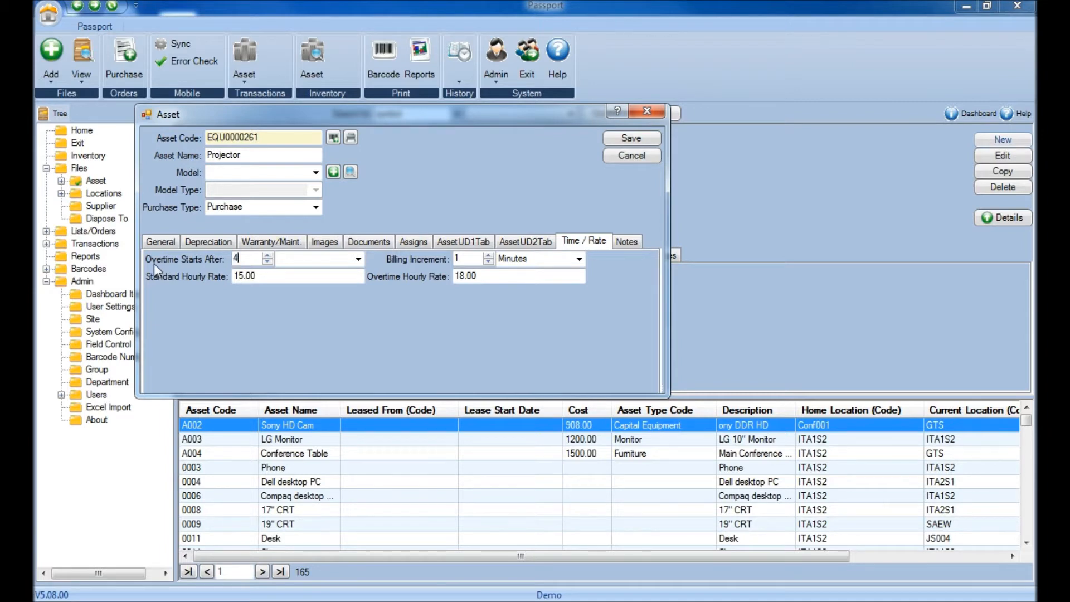
{"action": "left_click", "coordinate": [358, 259]}
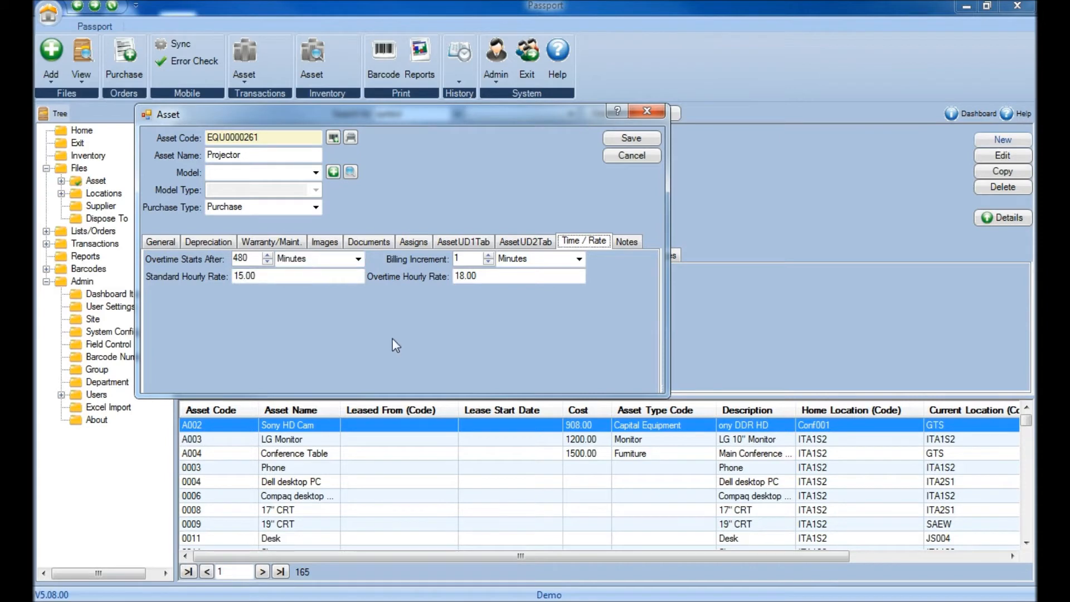
{"action": "mouse_move", "coordinate": [426, 297]}
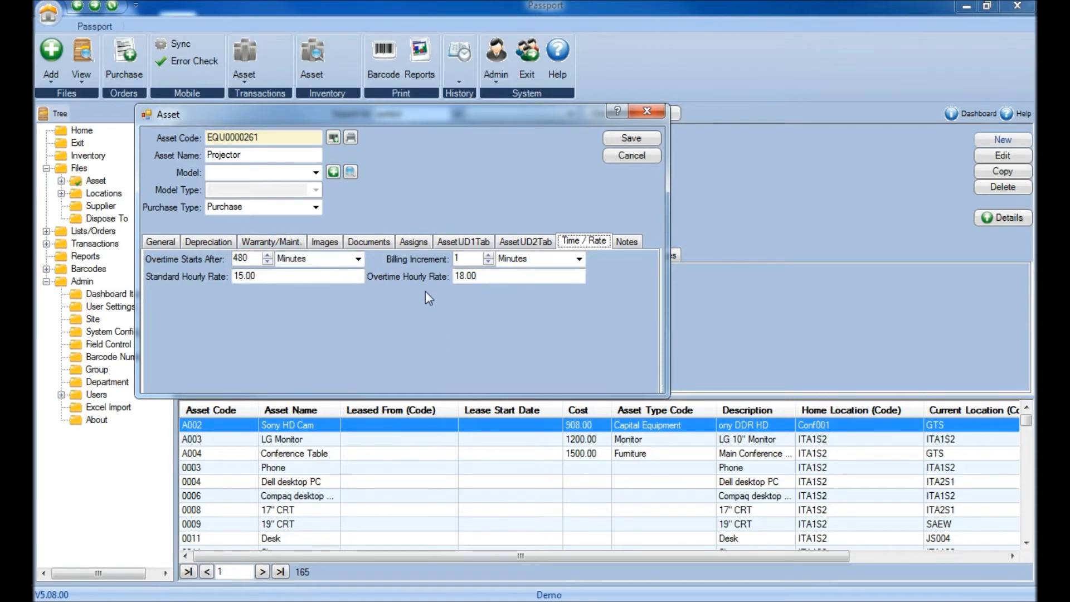
{"action": "mouse_move", "coordinate": [444, 282]}
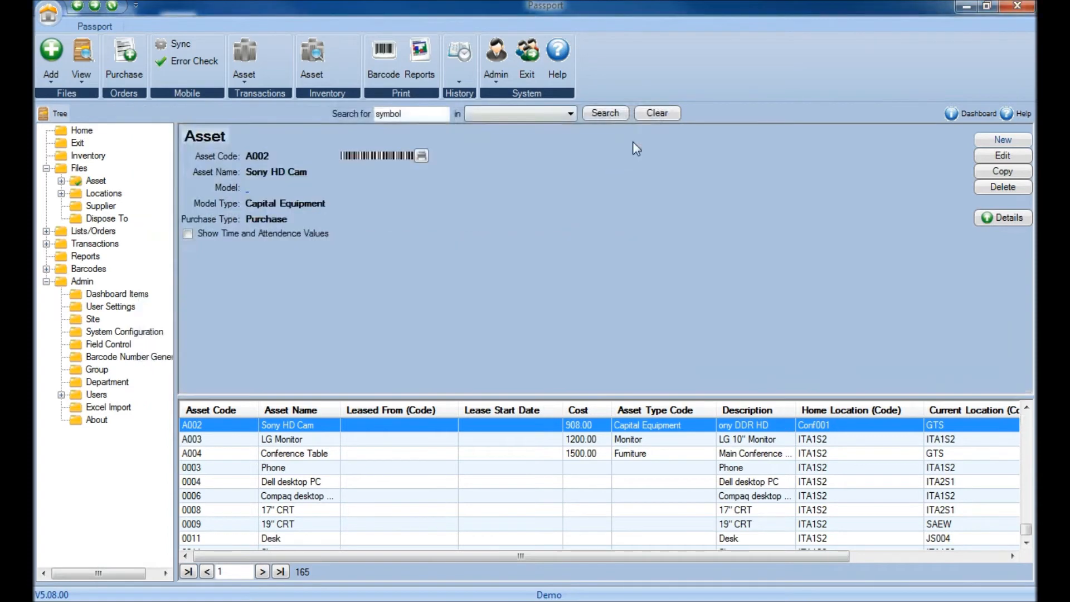
{"action": "left_click", "coordinate": [279, 571]}
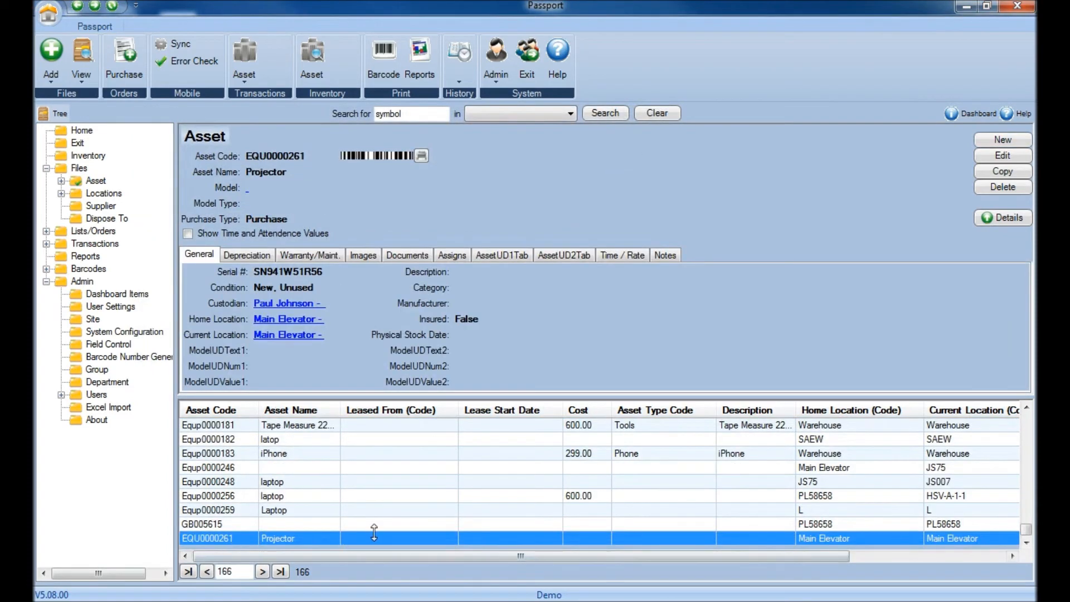